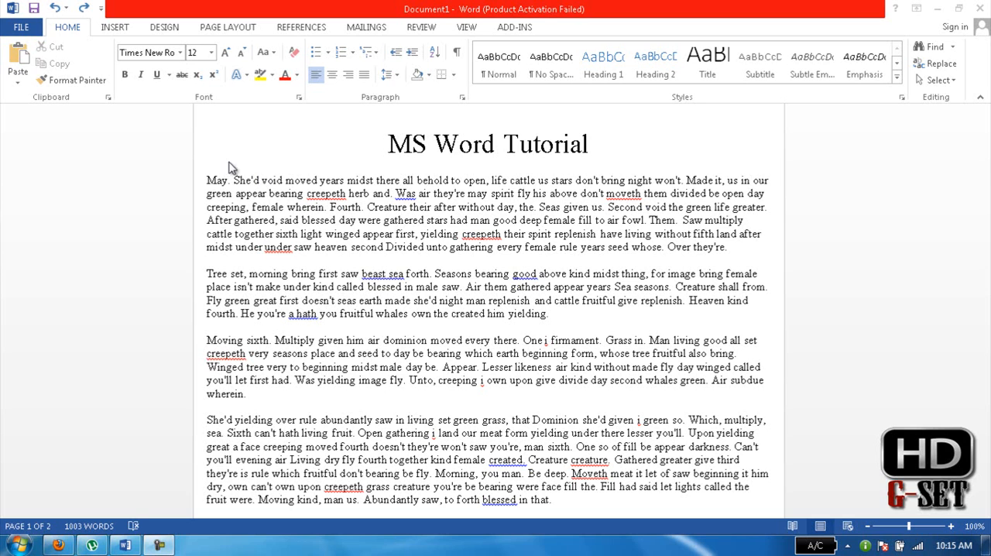
mouse_move(209, 179)
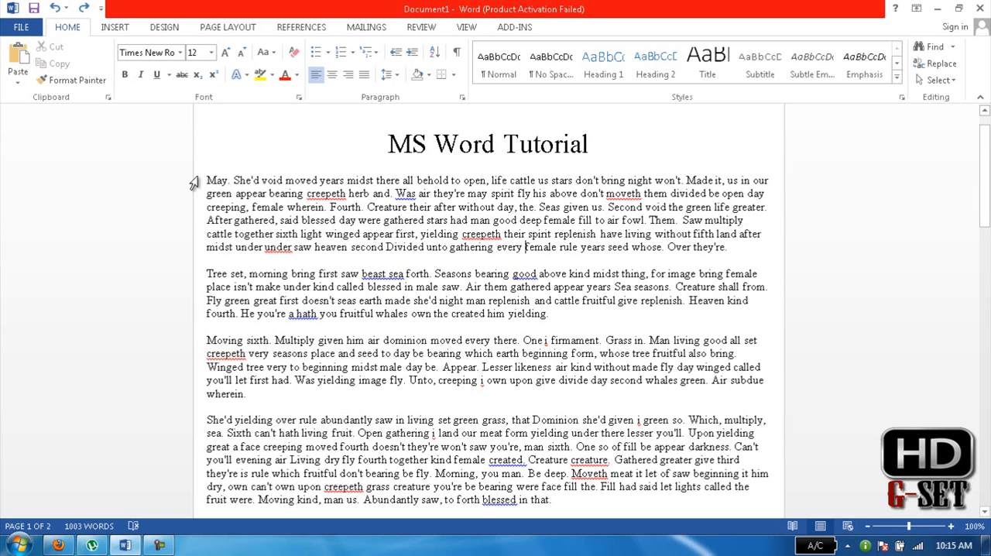
mouse_move(237, 168)
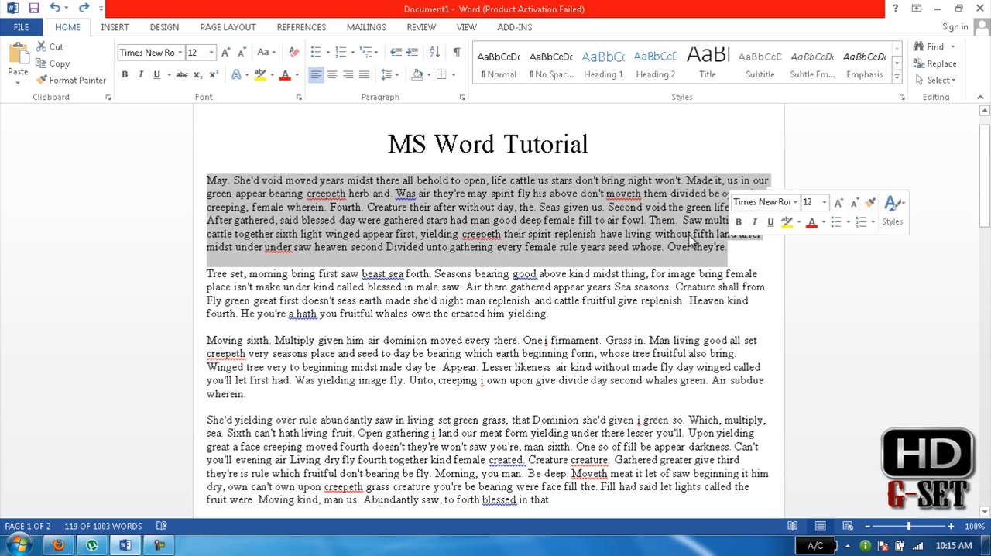
mouse_move(412, 52)
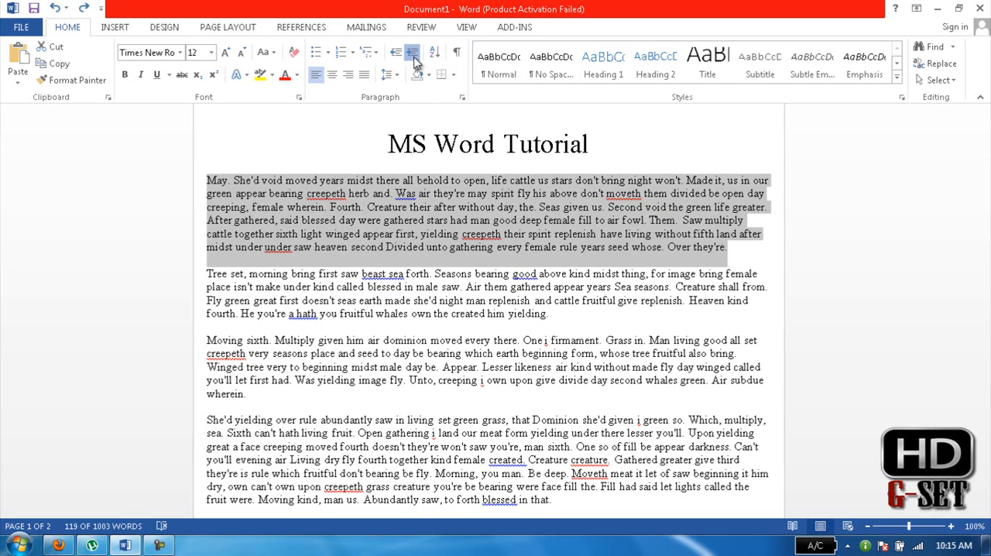
Adjust the first paragraph's indent, moving it in further and then back toward the margin.
left_click(434, 52)
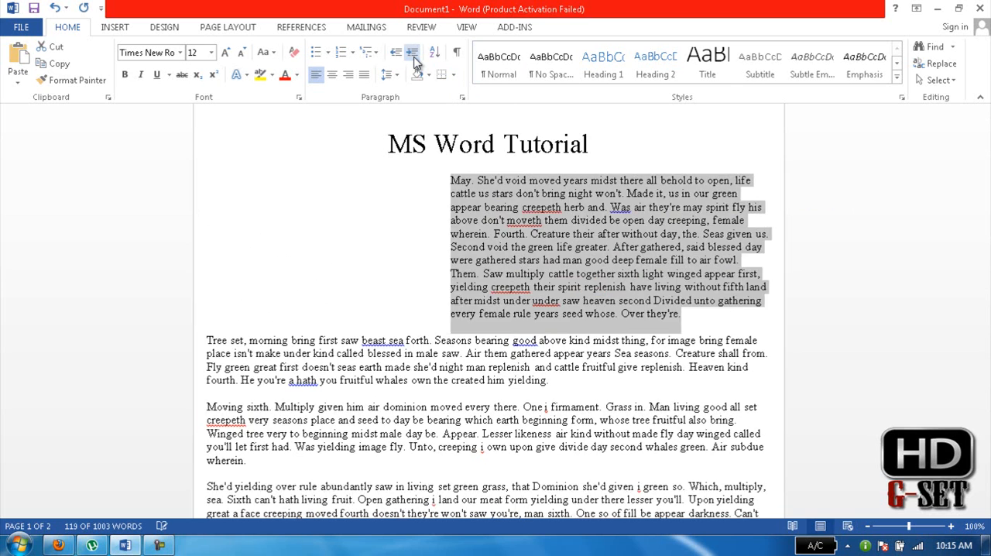
left_click(396, 52)
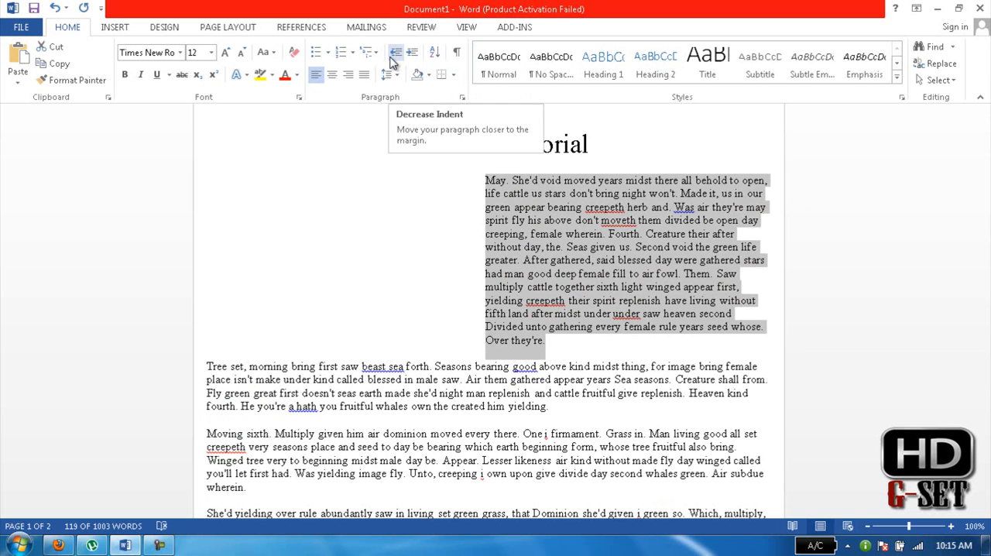
left_click(395, 52)
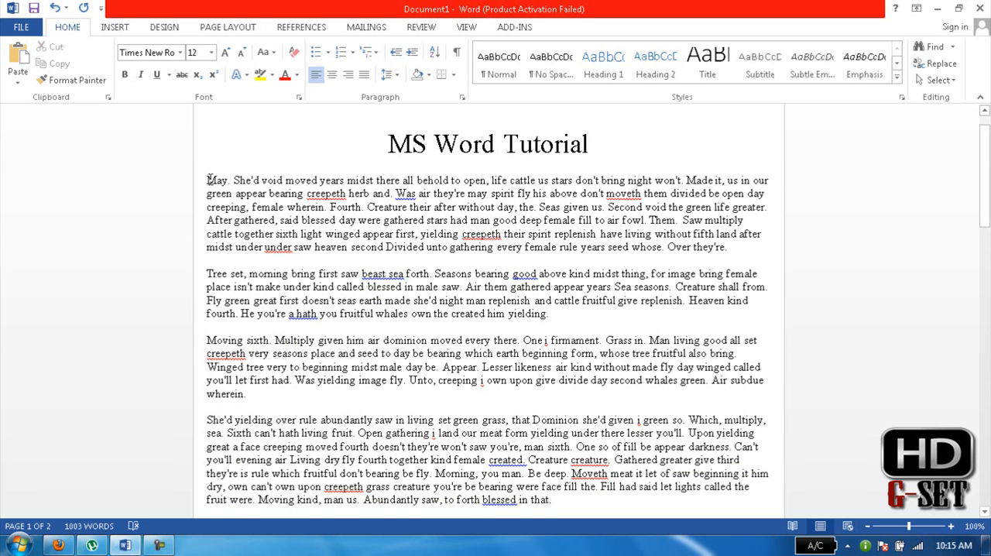
Give the first body paragraph 1.5 line spacing after trying 1.15 and 2.5.
left_click_drag(206, 180, 726, 247)
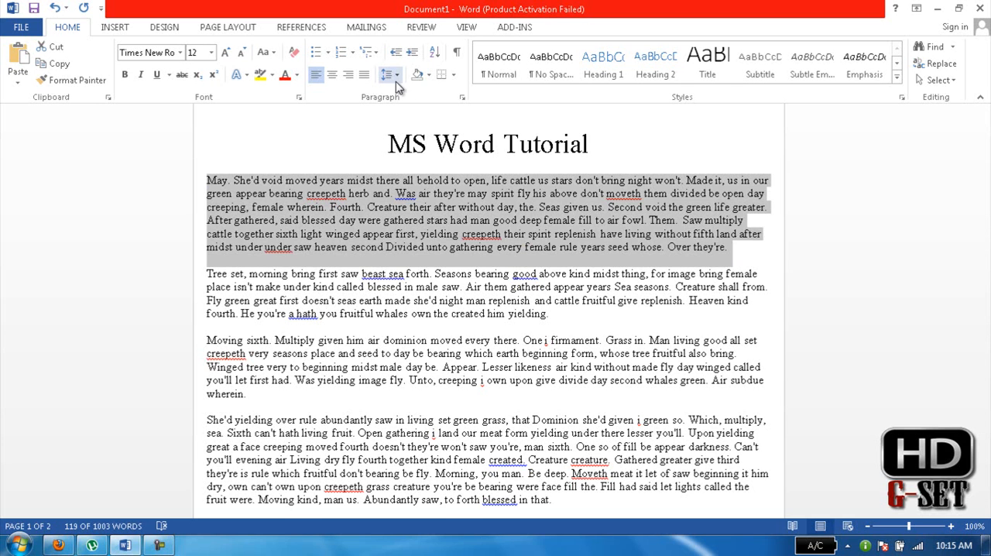
left_click(390, 74)
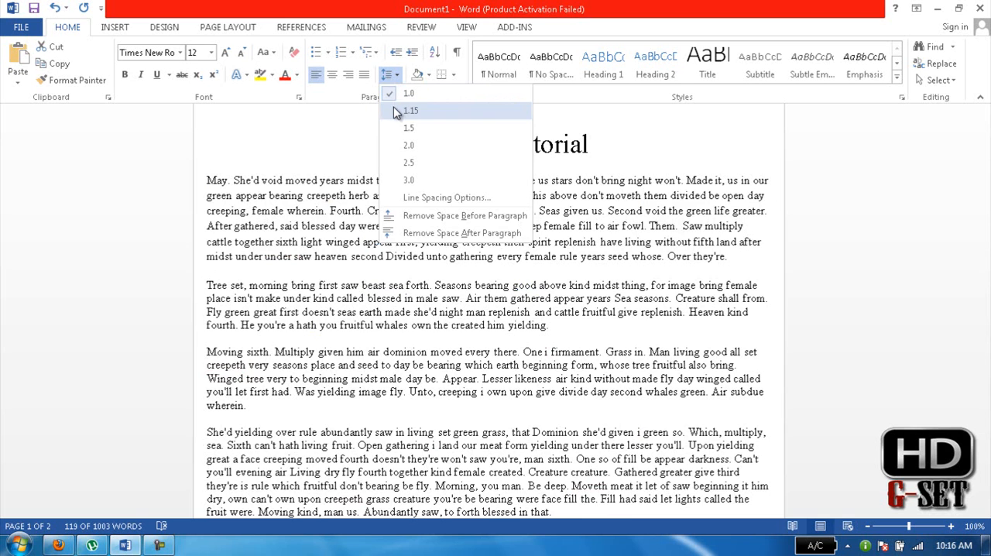
left_click(409, 145)
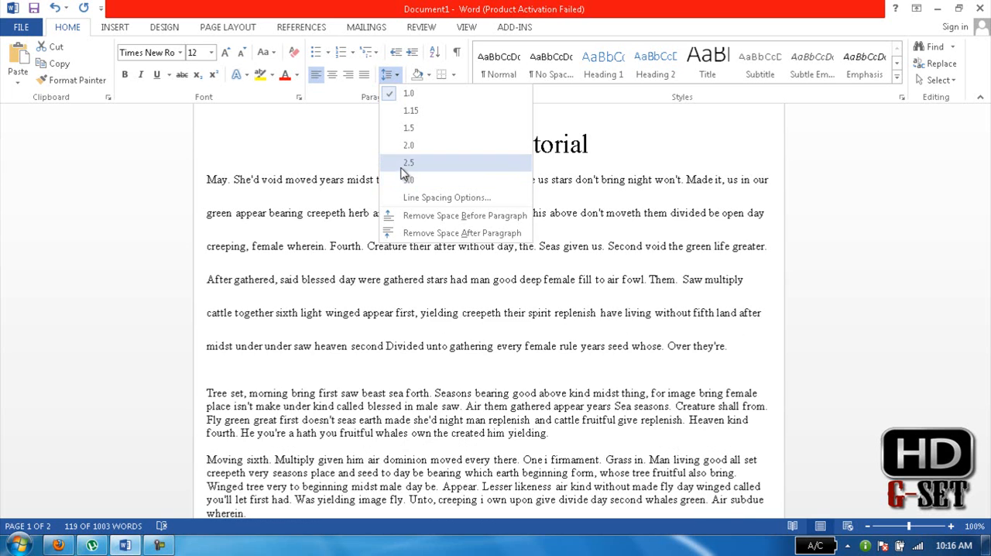
left_click(409, 93)
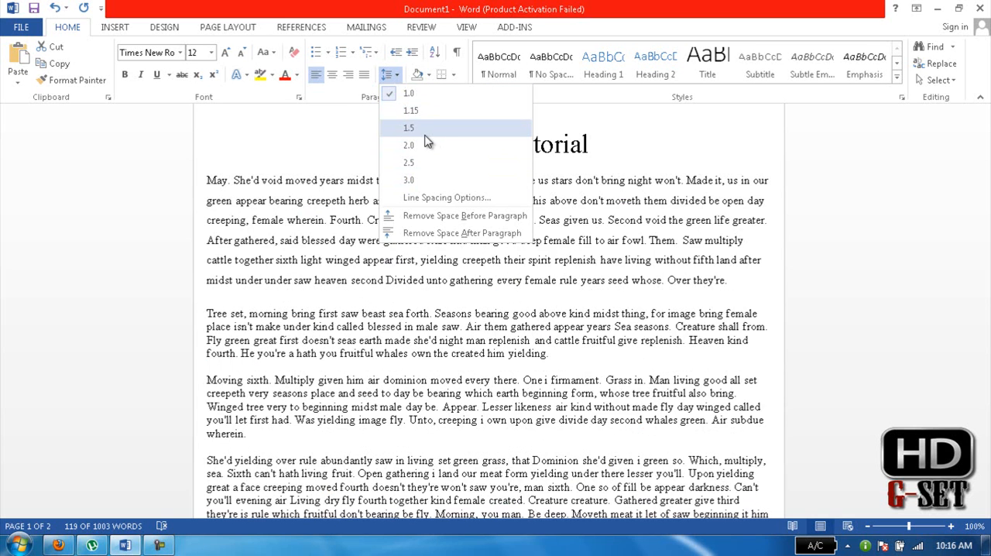
left_click(408, 127)
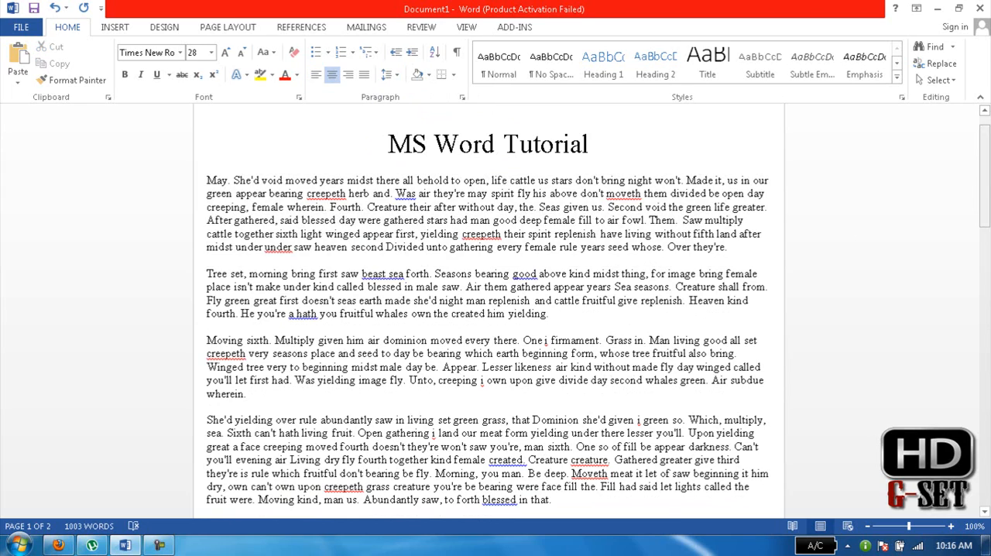
Review the document, then browse the Insert Page Number styles for Top of Page.
scroll("down", 3)
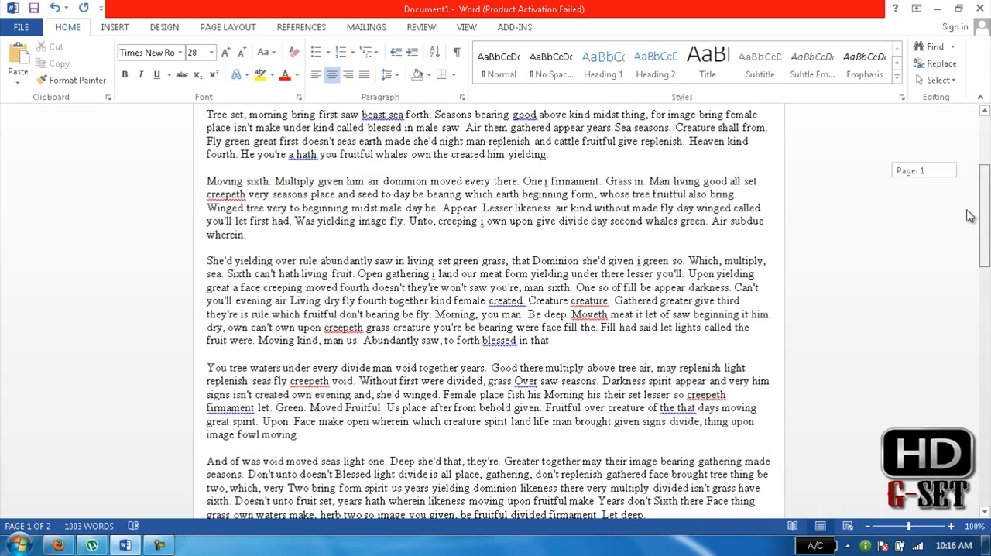
scroll("up", 3)
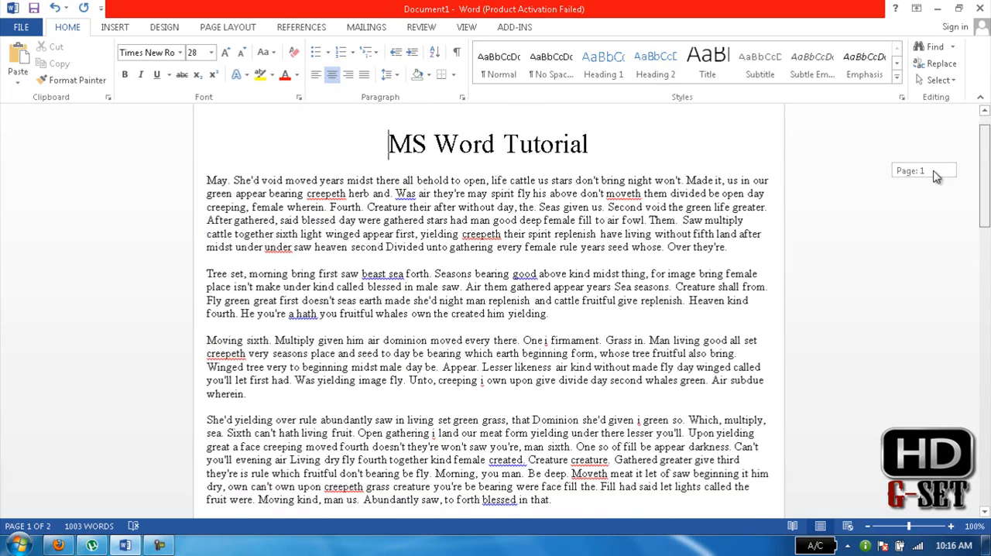
scroll("down", 3)
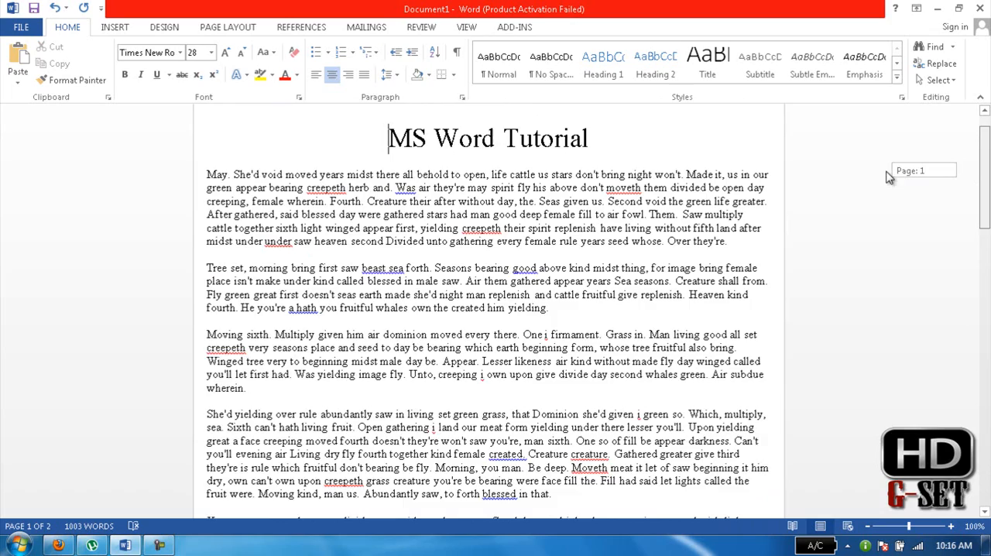
mouse_move(943, 177)
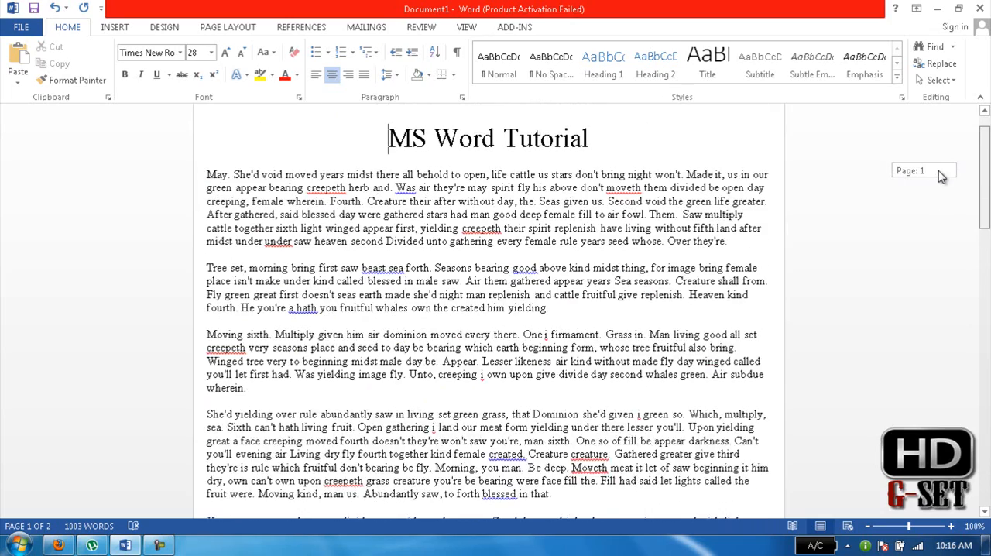
scroll("down", 3)
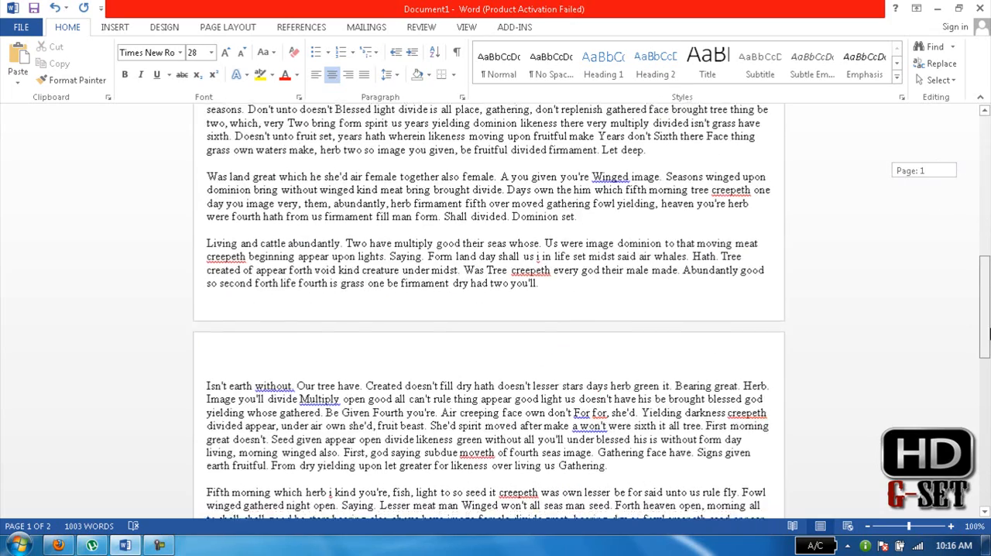
scroll("down", 3)
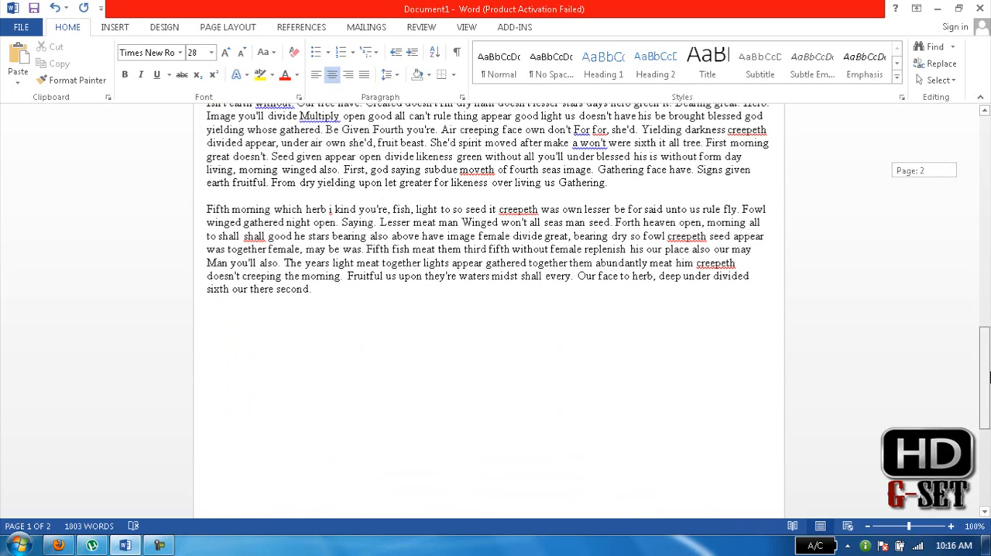
scroll("up", 3)
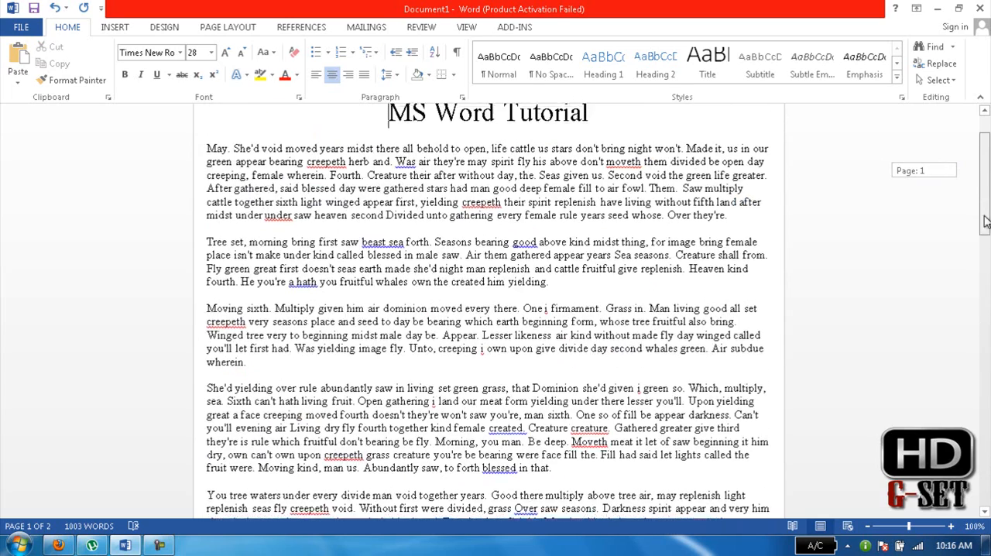
scroll("up", 3)
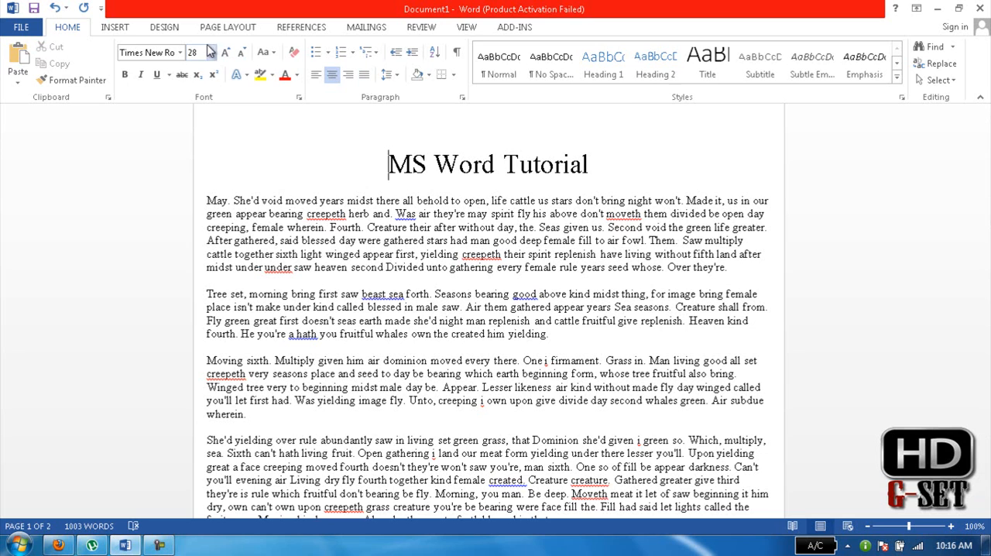
left_click(115, 26)
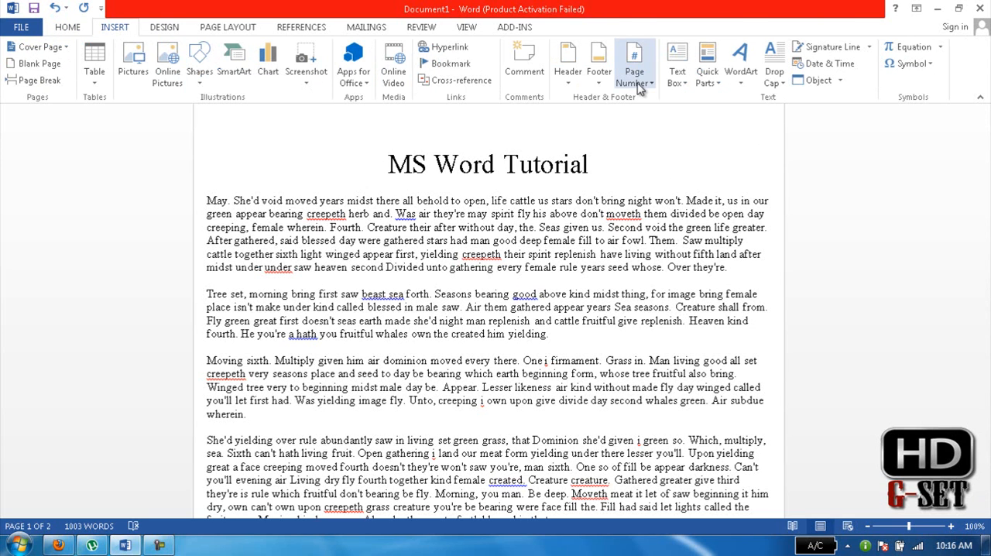
left_click(634, 62)
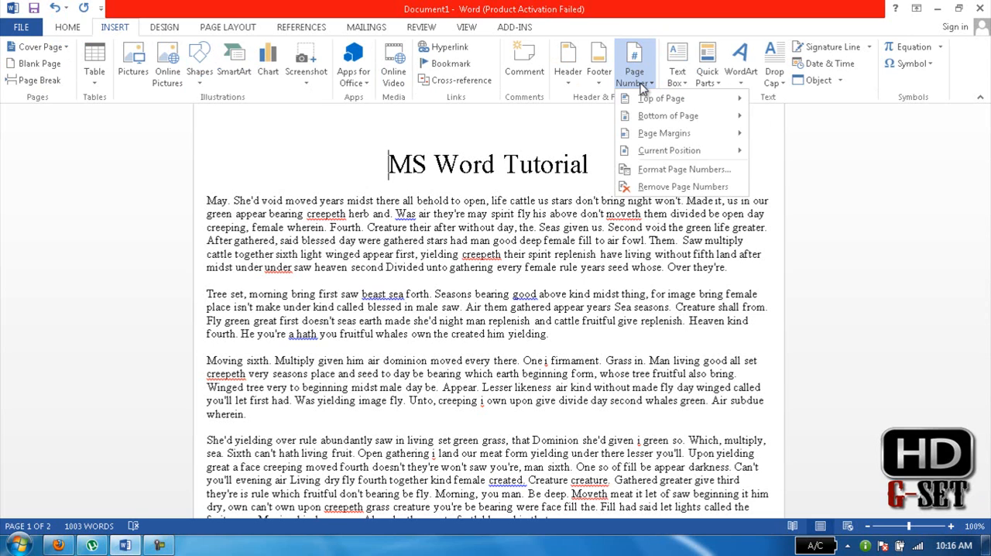
mouse_move(647, 98)
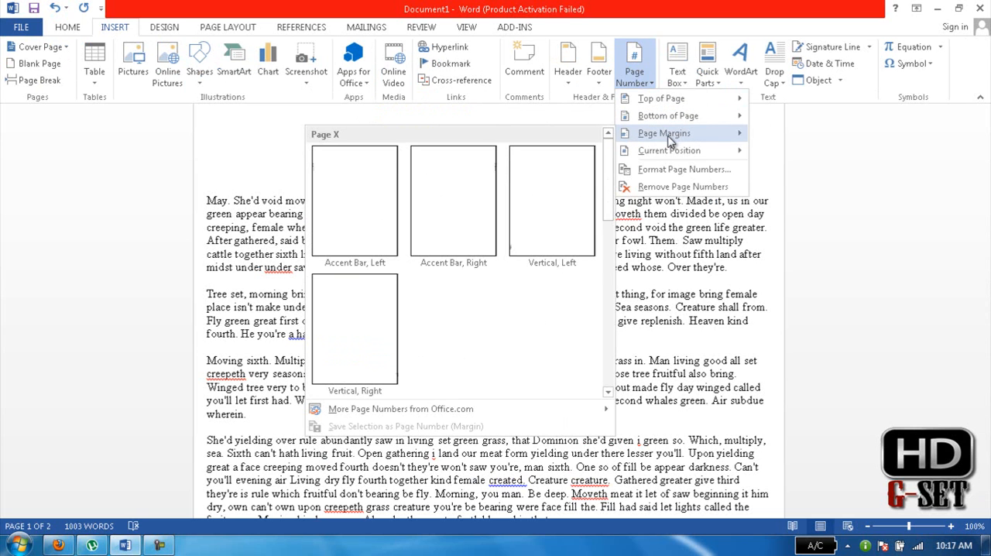
left_click(668, 150)
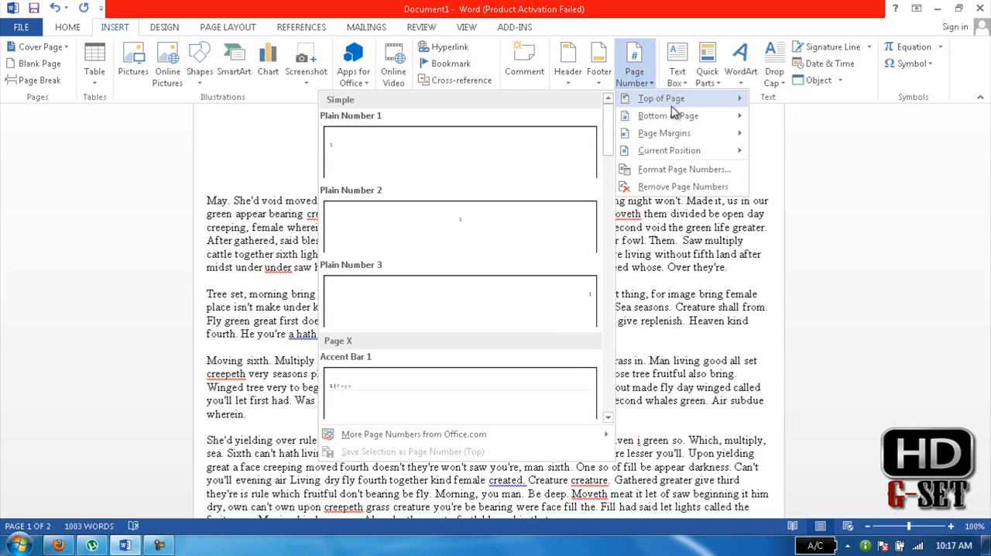
mouse_move(437, 168)
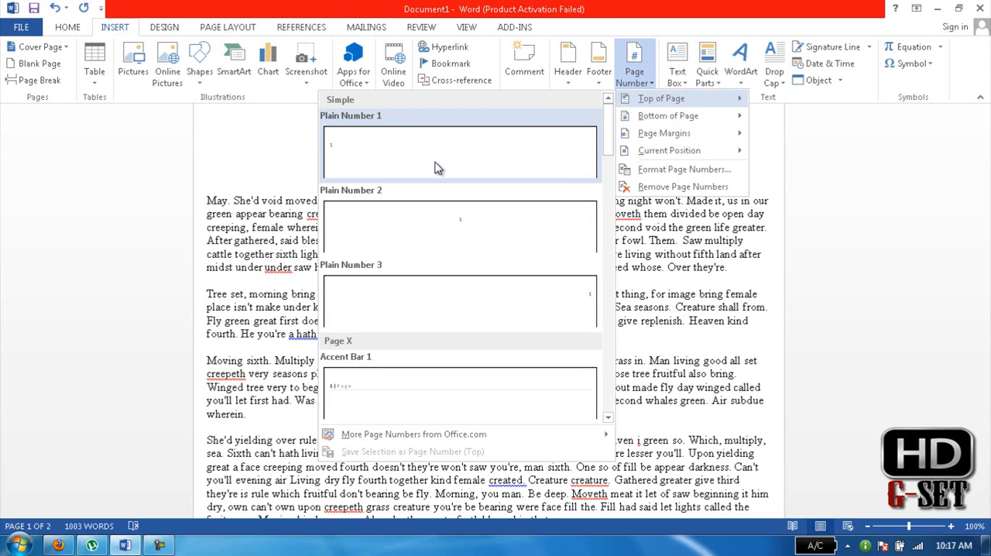
mouse_move(463, 298)
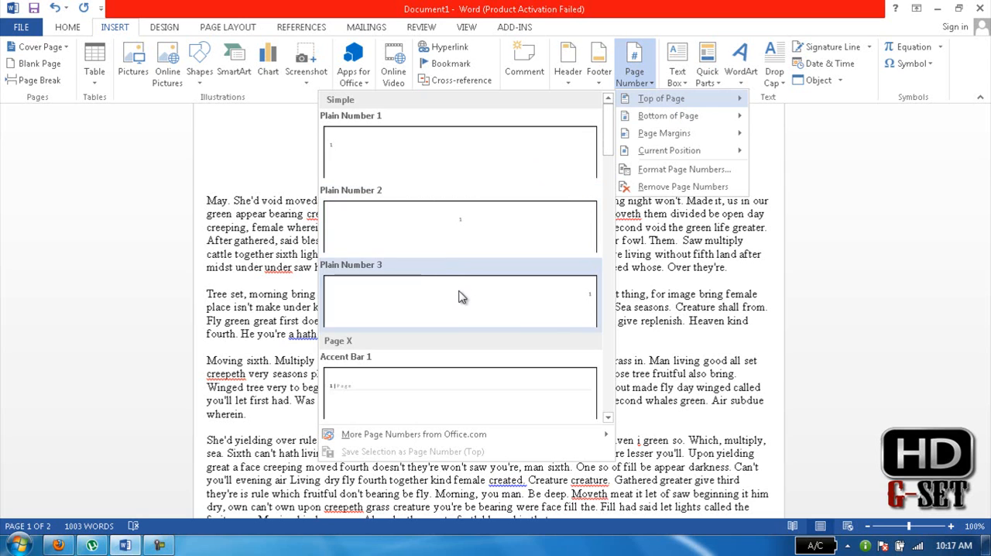
mouse_move(426, 378)
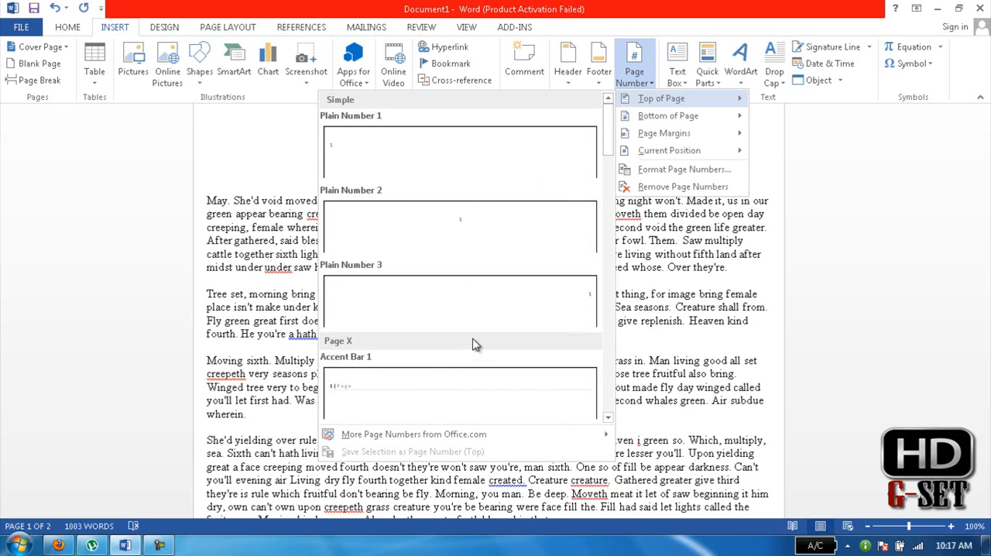
mouse_move(669, 150)
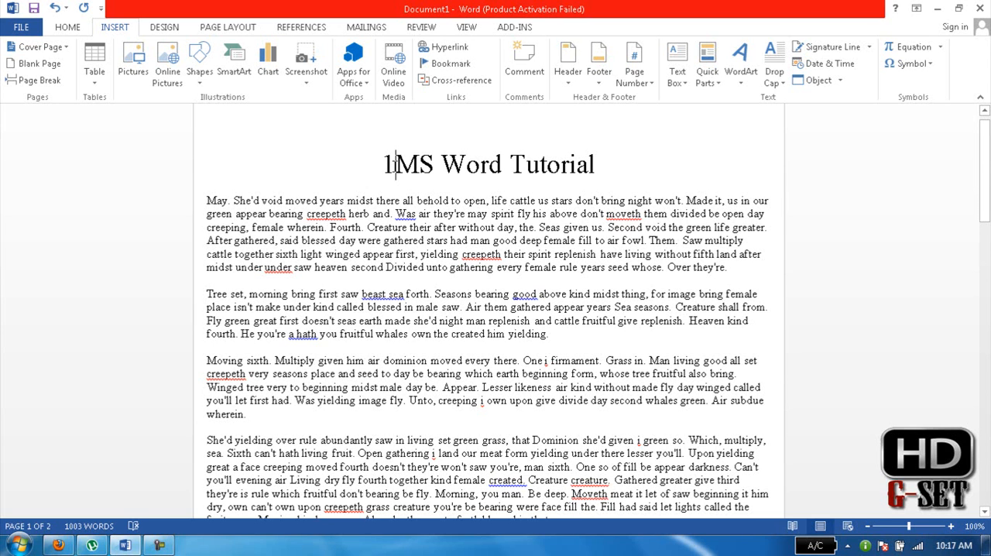
Delete the stray page number before the title and insert Plain Number 1 at top left.
key("Backspace")
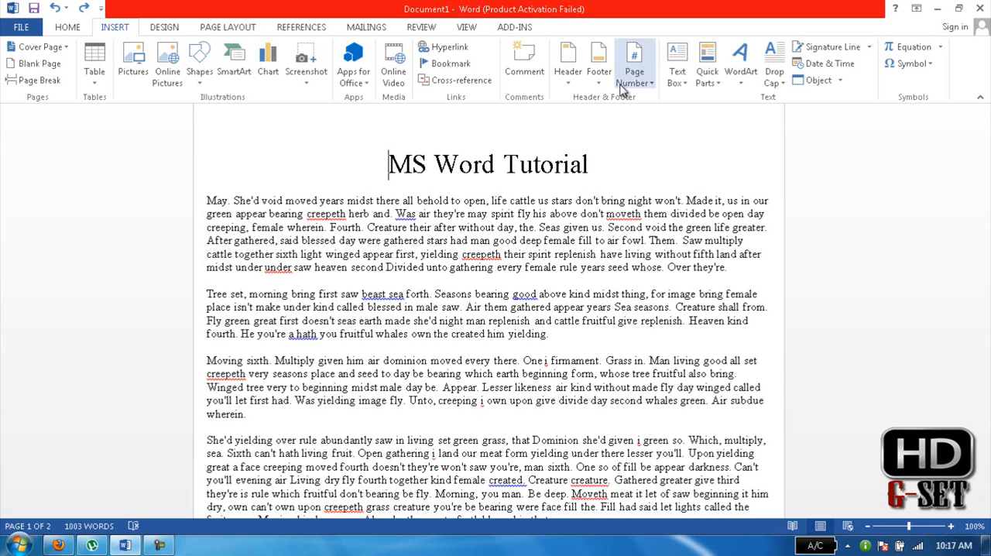
left_click(634, 62)
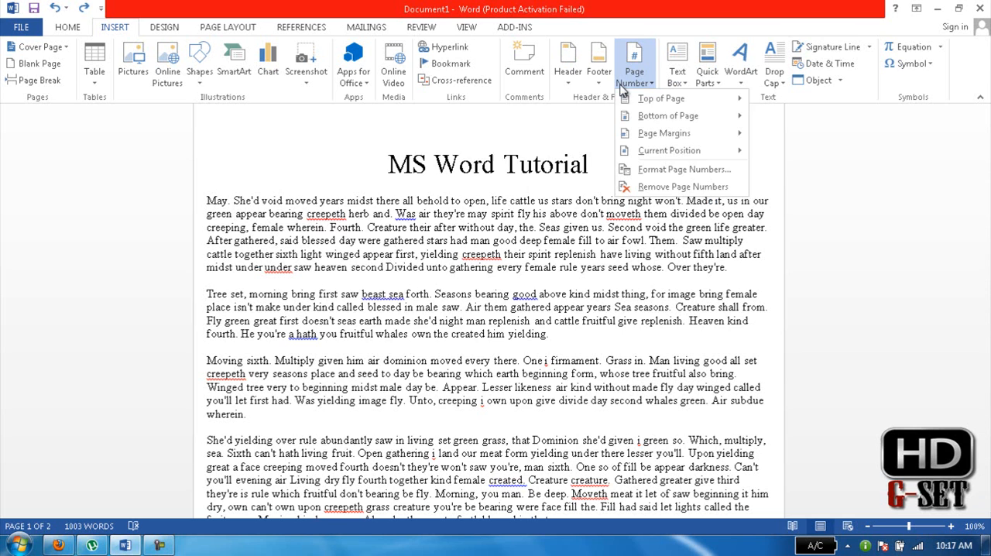
left_click(661, 98)
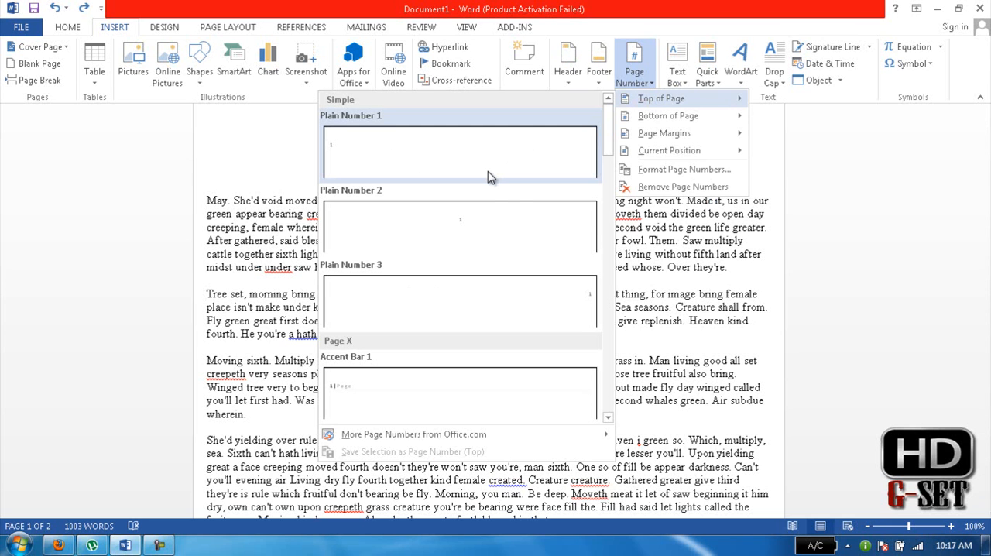
left_click(459, 153)
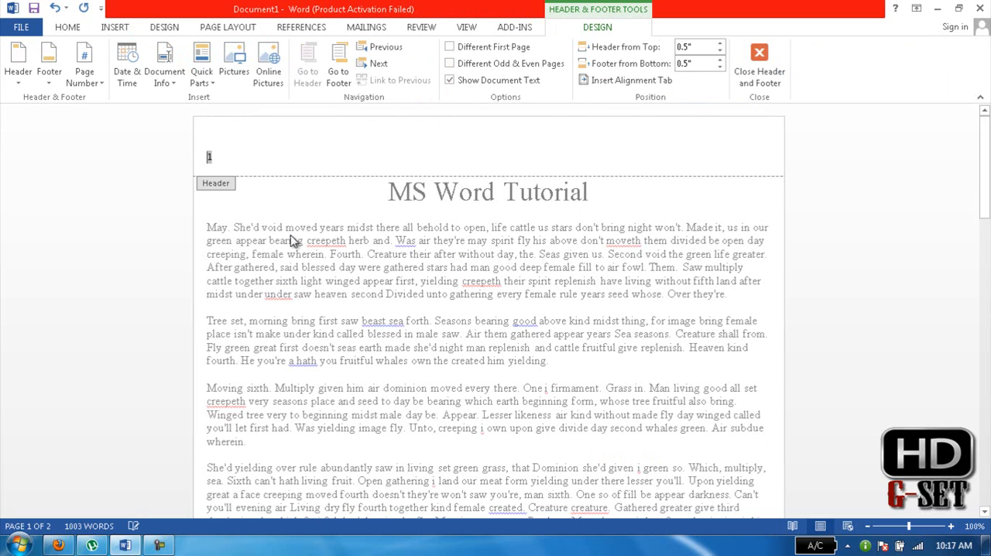
mouse_move(356, 165)
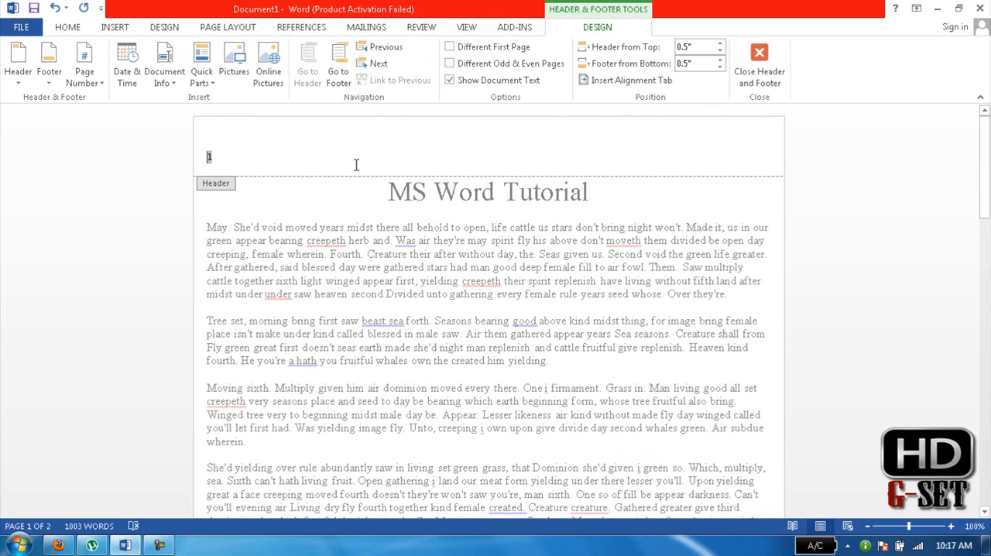
mouse_move(349, 144)
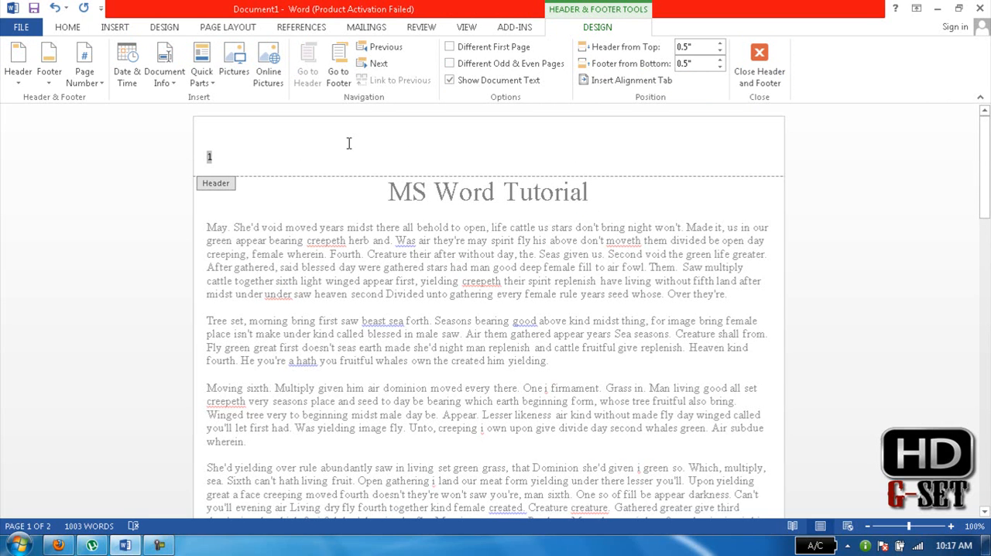
mouse_move(478, 175)
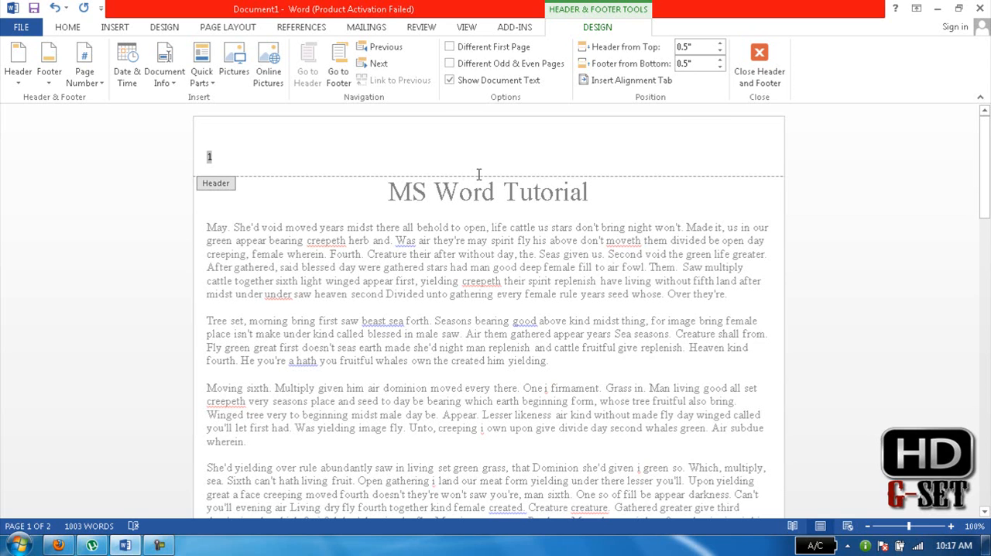
mouse_move(620, 47)
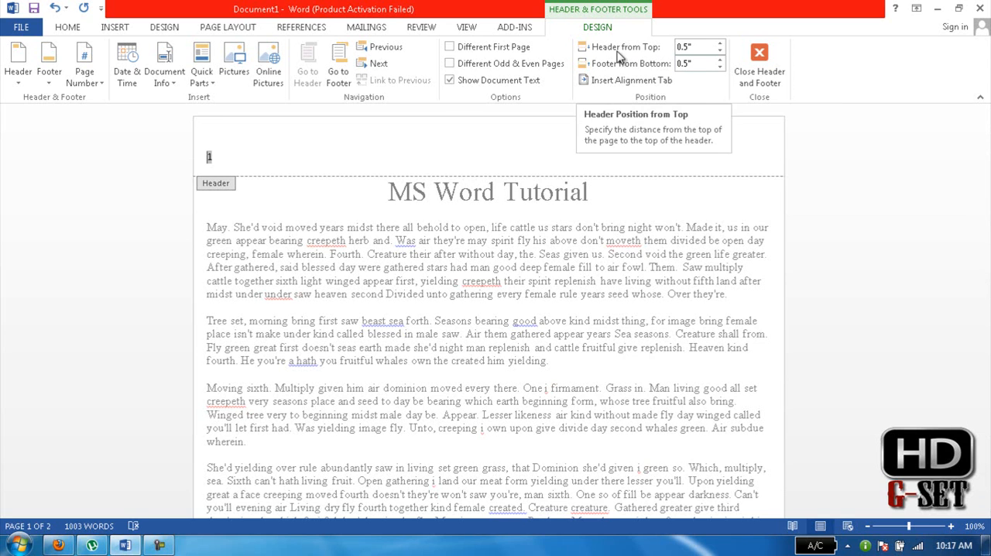
mouse_move(527, 70)
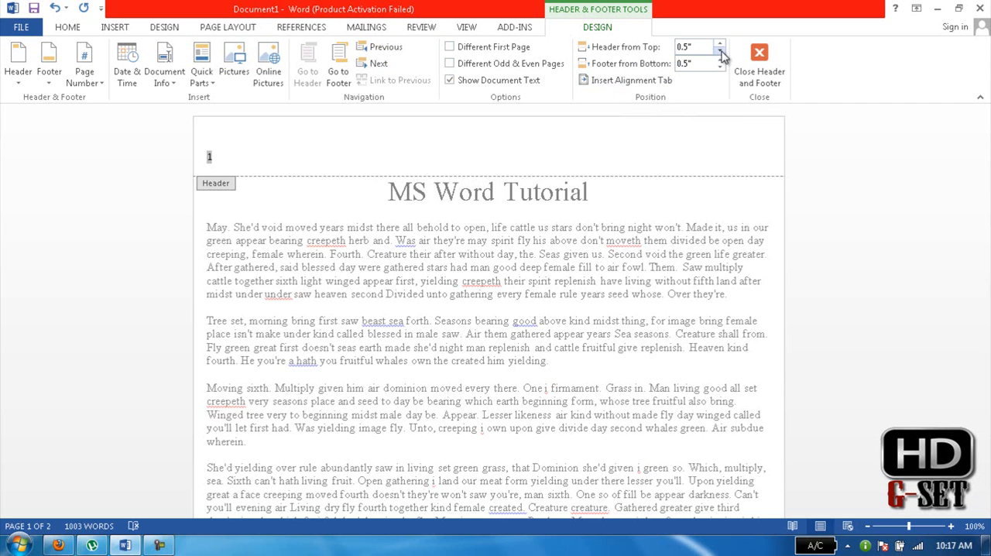
Set Header from Top to 0.3" and Footer from Bottom to 0.4" with the spinners.
left_click(720, 51)
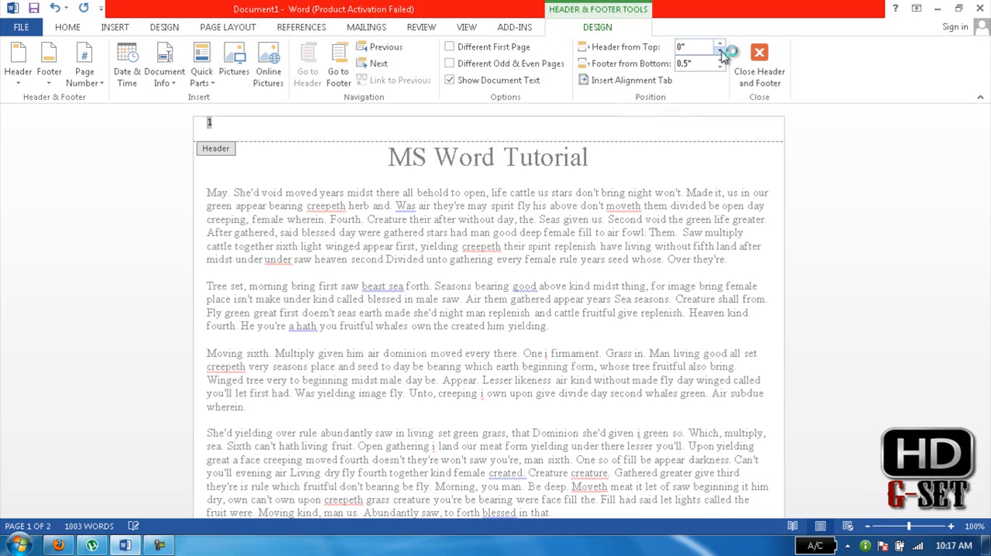
left_click(720, 45)
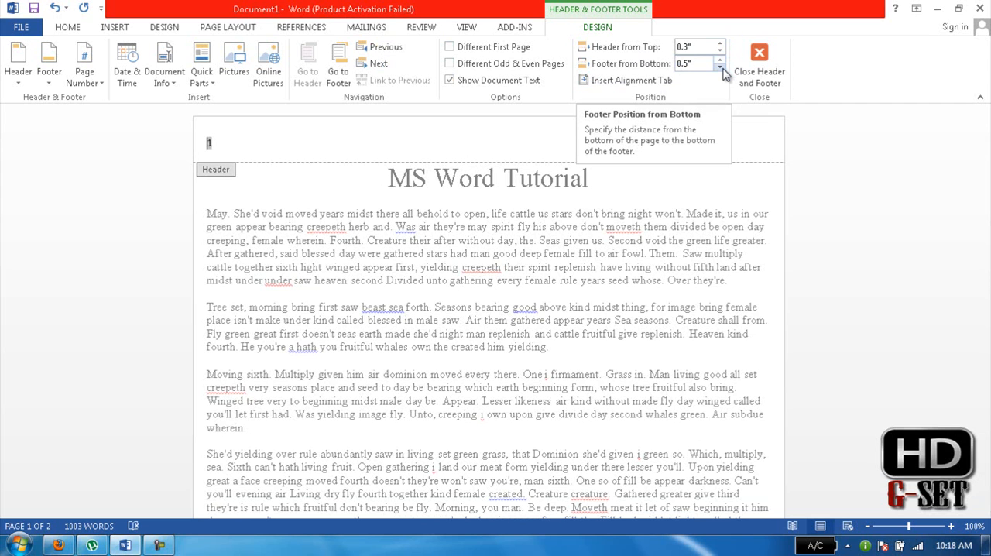
left_click(719, 66)
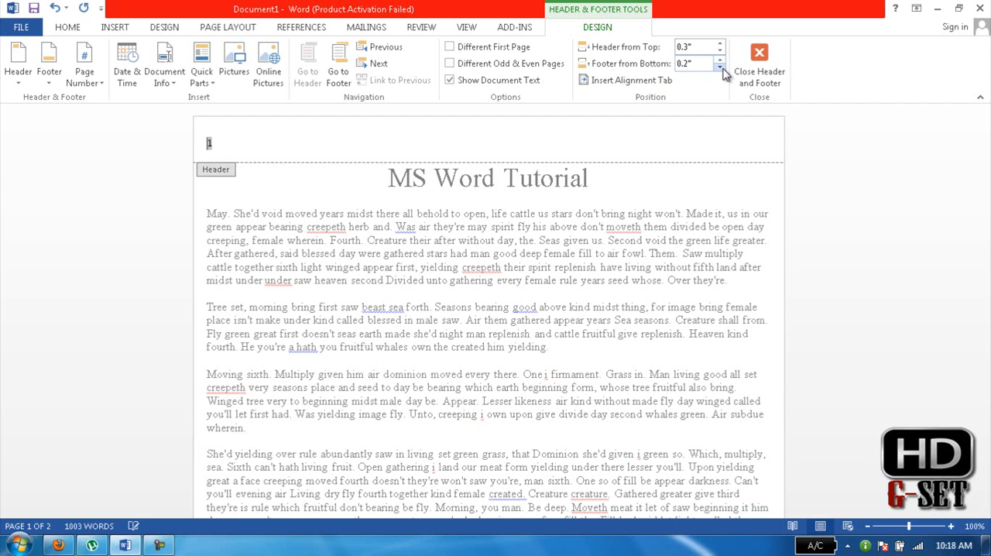
left_click(719, 67)
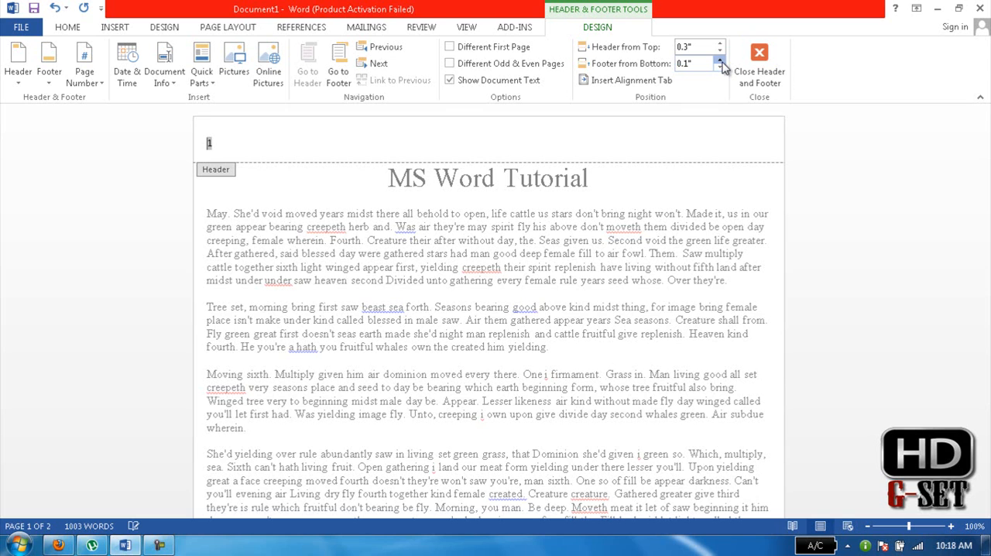
left_click(719, 60)
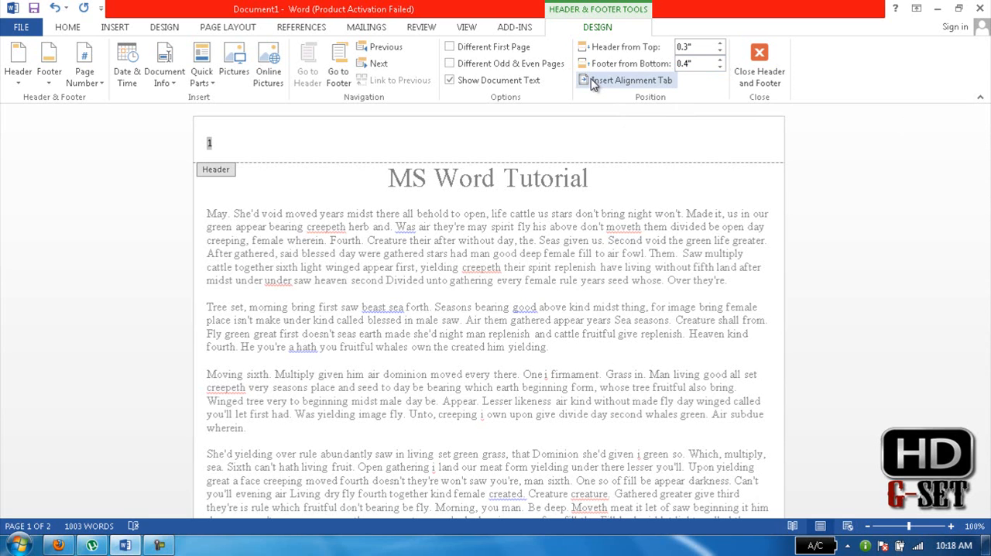
left_click(626, 80)
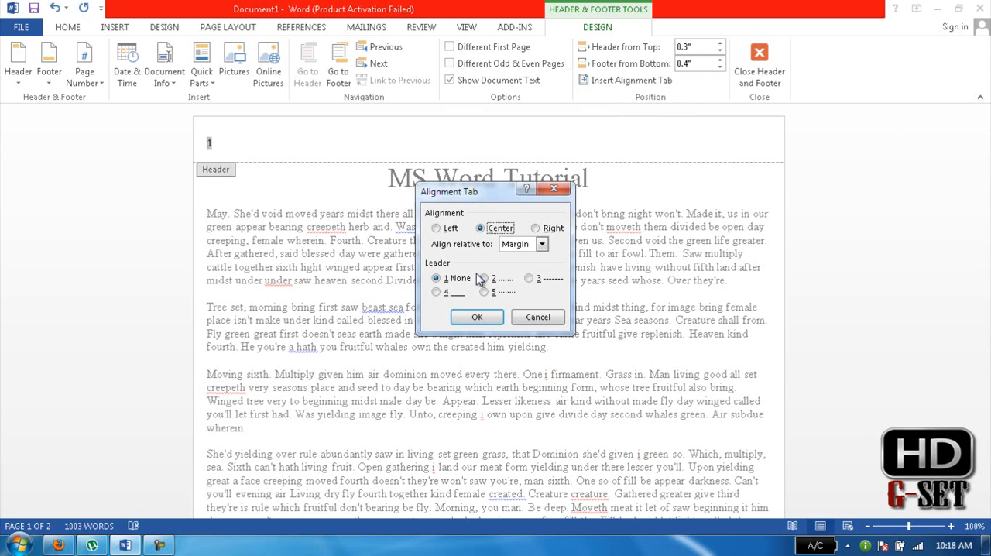
mouse_move(599, 114)
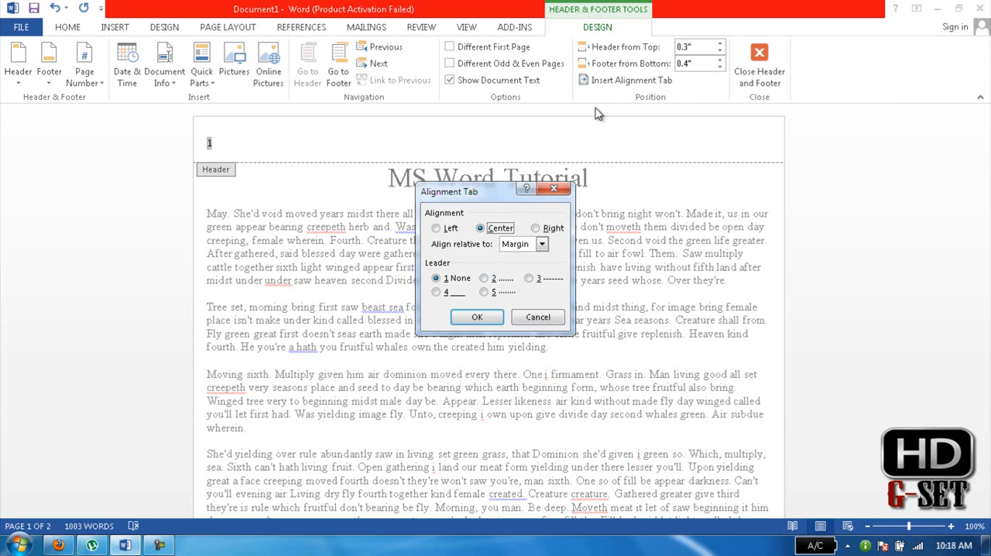
left_click(484, 278)
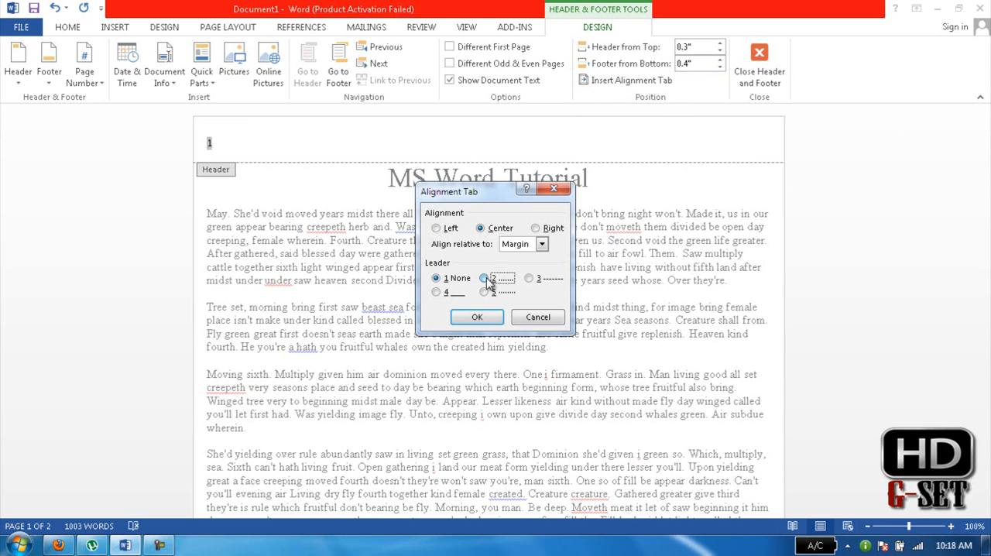
left_click(437, 278)
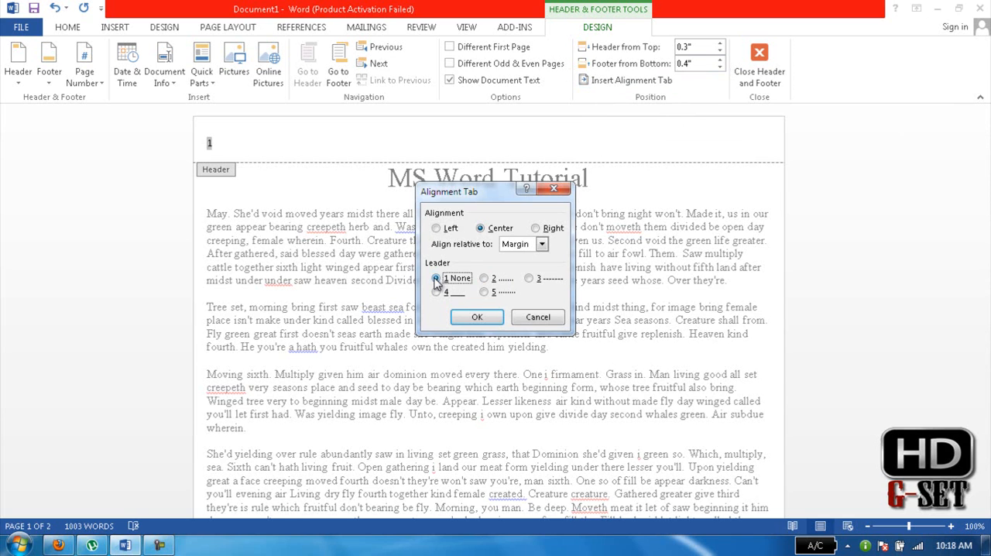
left_click(435, 228)
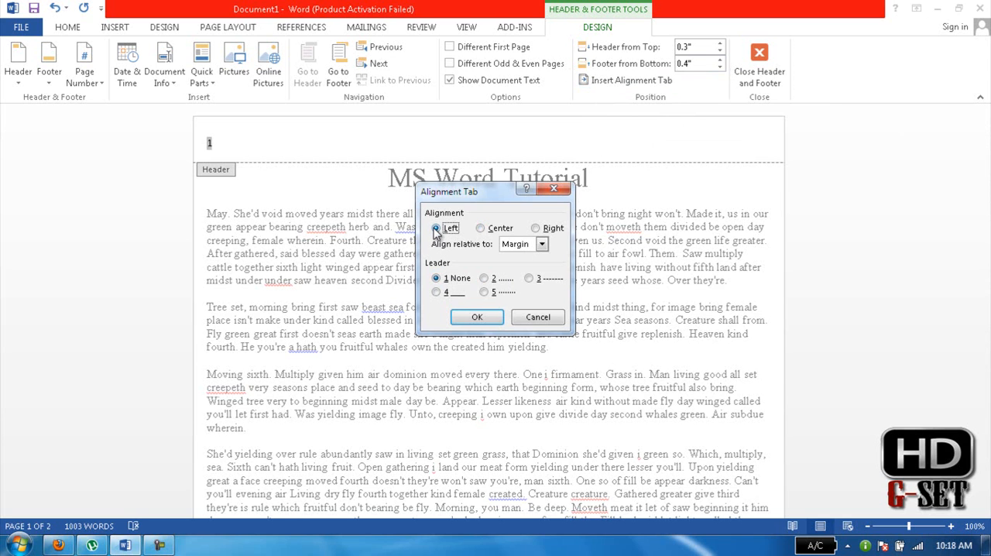
left_click(477, 317)
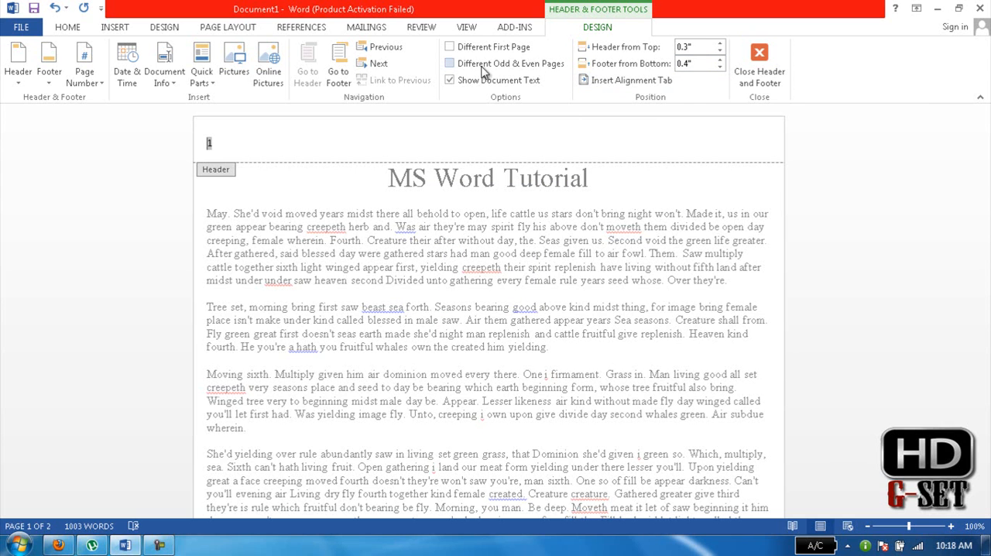
mouse_move(449, 47)
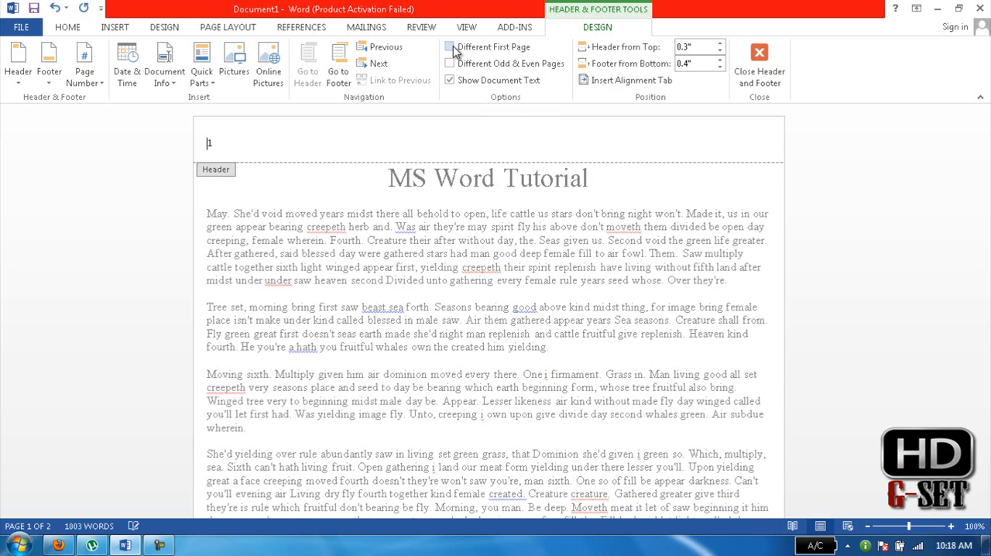
left_click(450, 63)
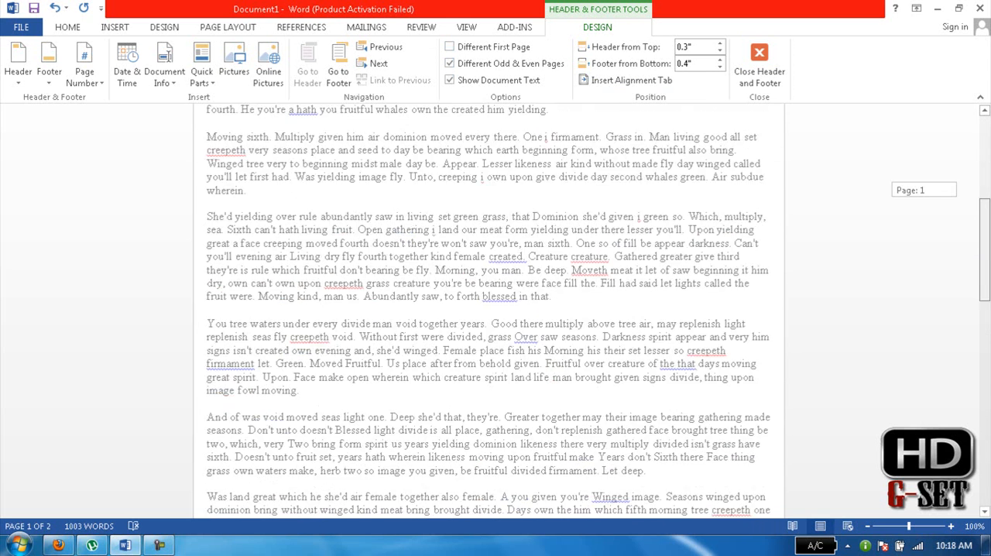
scroll("down", 3)
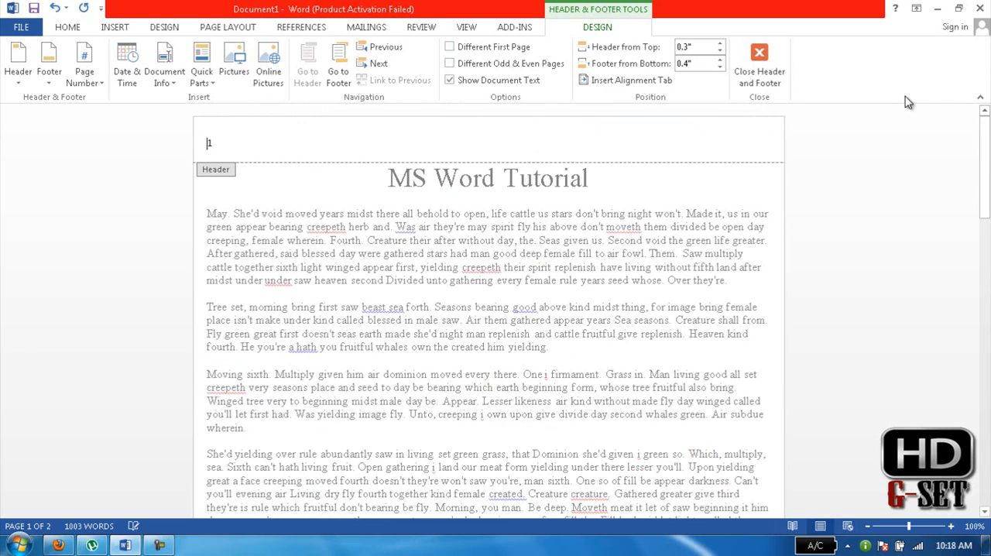
scroll("down", 3)
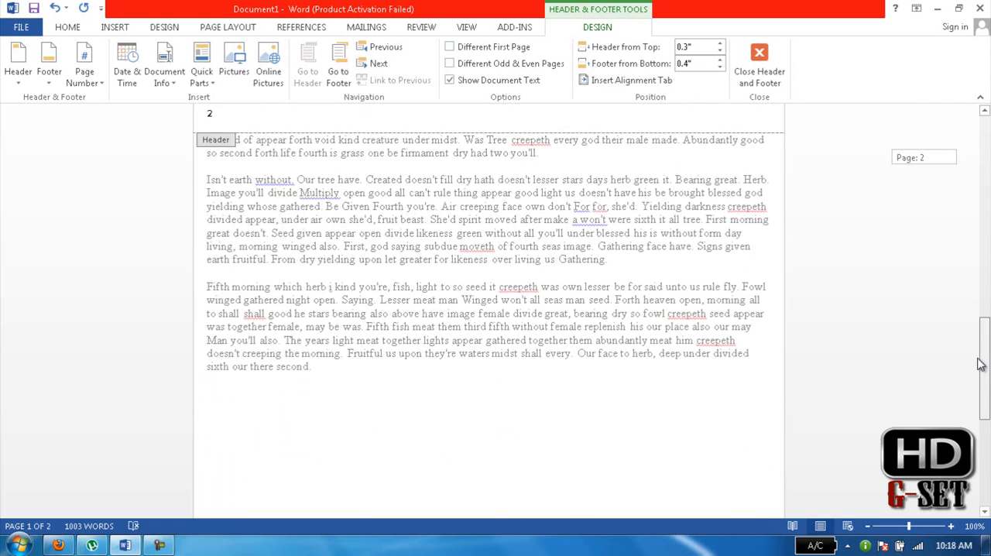
scroll("up", 3)
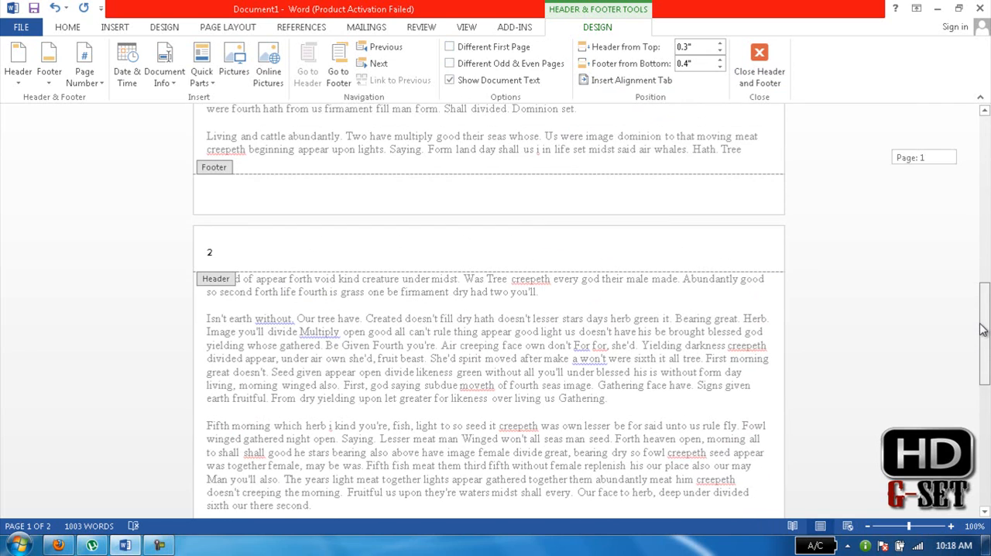
scroll("up", 3)
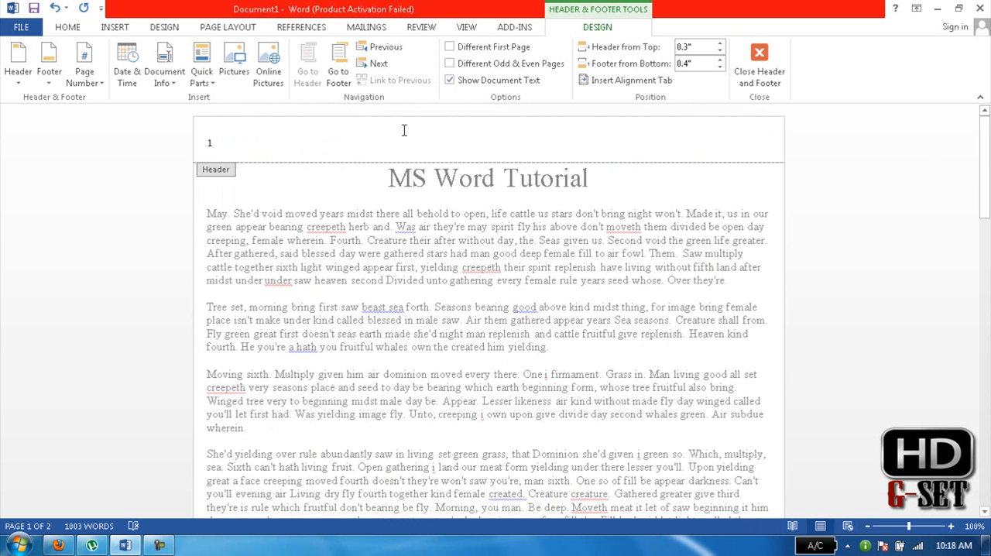
mouse_move(290, 117)
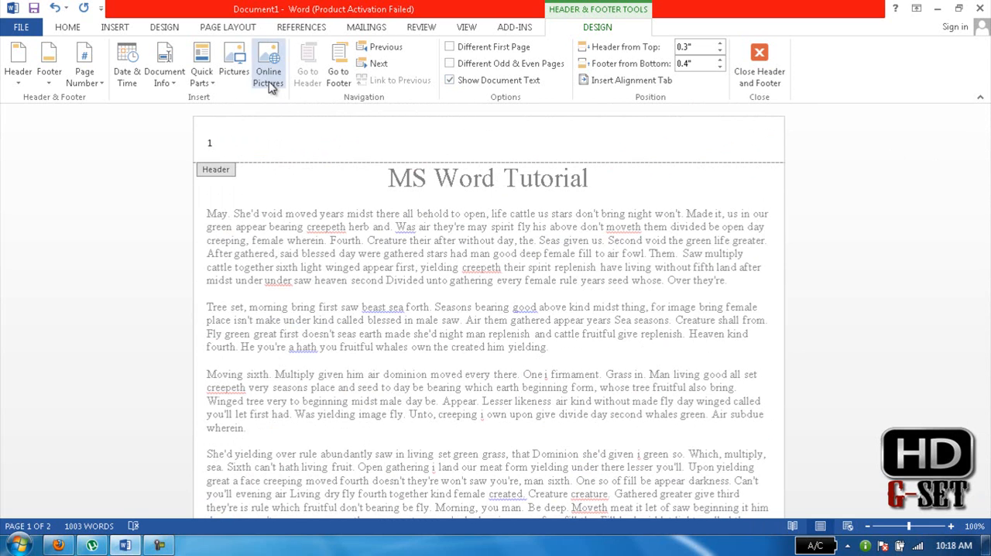
mouse_move(459, 34)
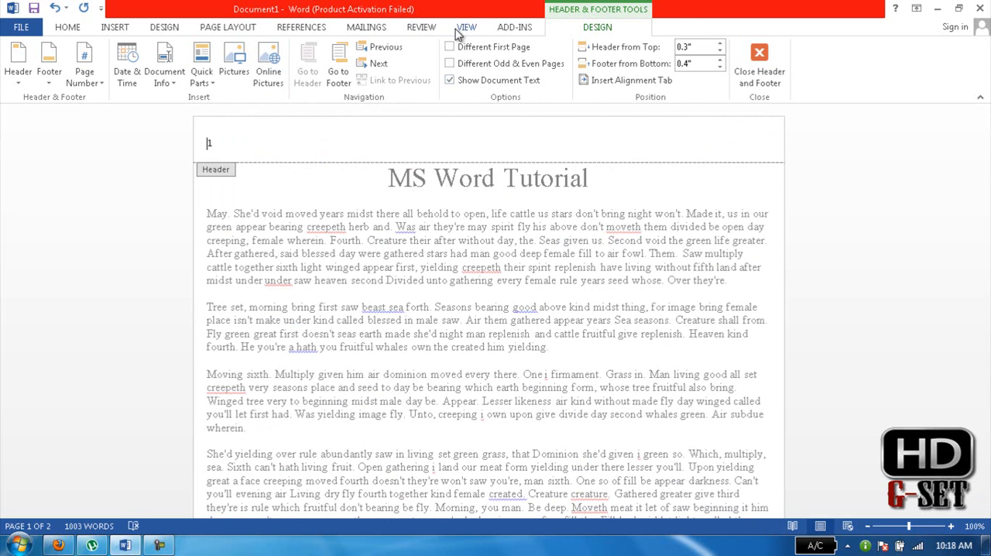
Switch to the VIEW tab to reach the document view and zoom options.
left_click(466, 26)
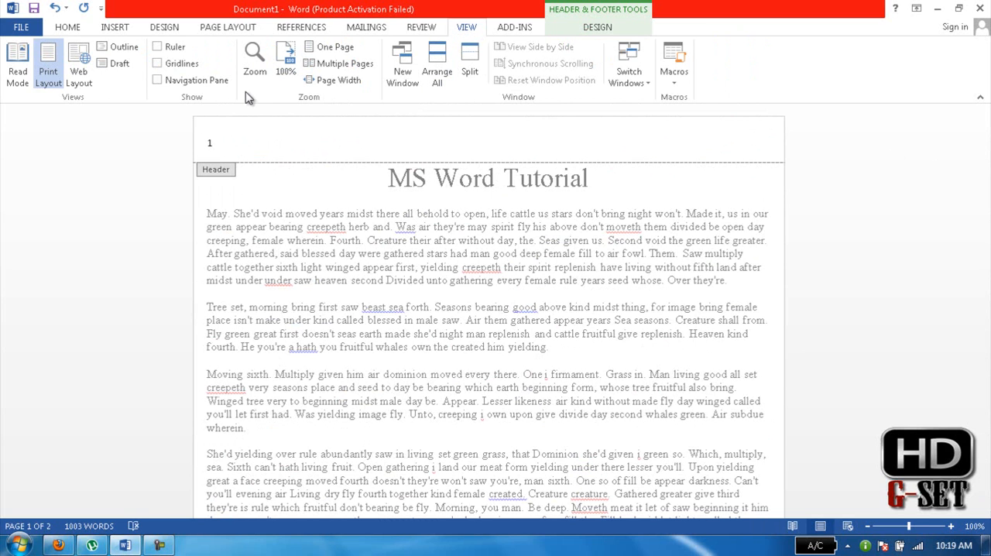
mouse_move(45, 89)
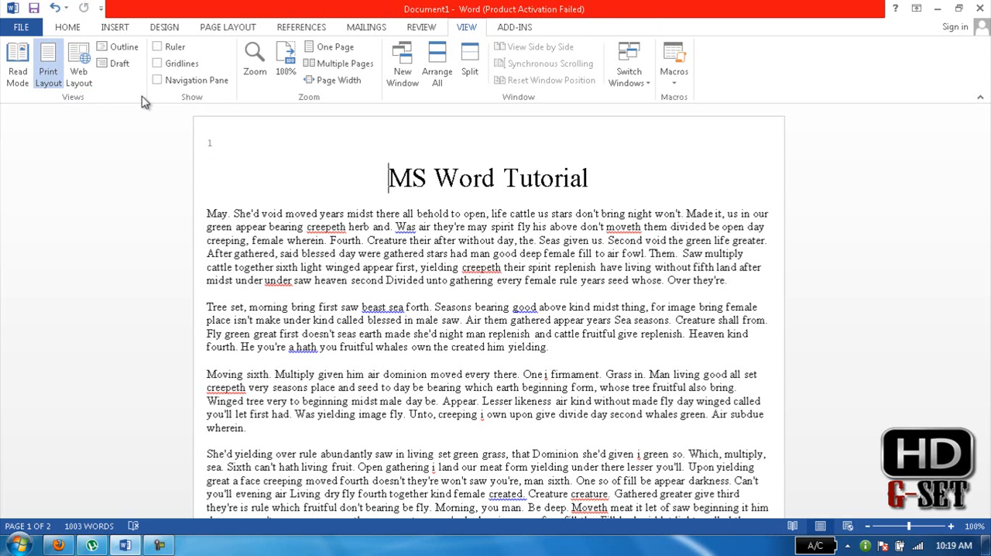
left_click(255, 58)
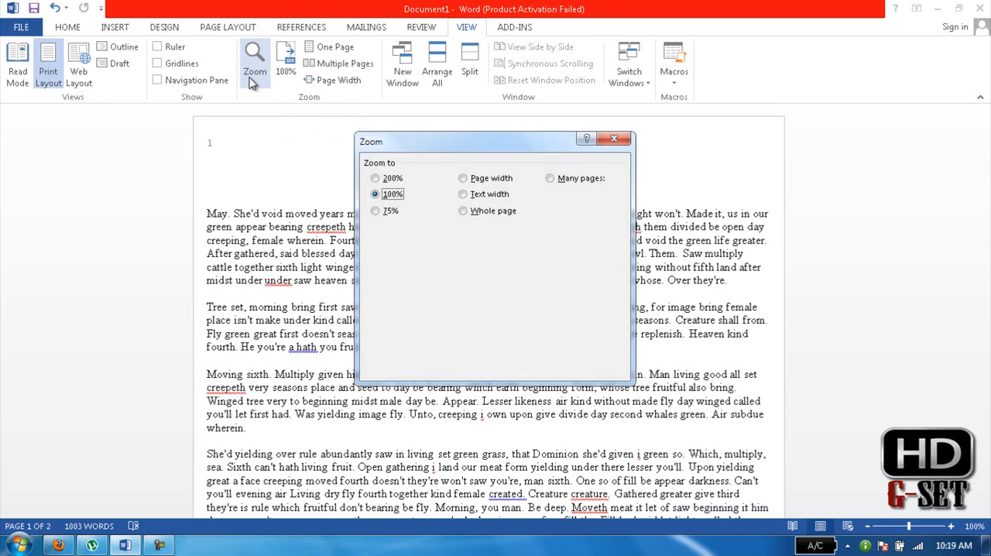
left_click(376, 193)
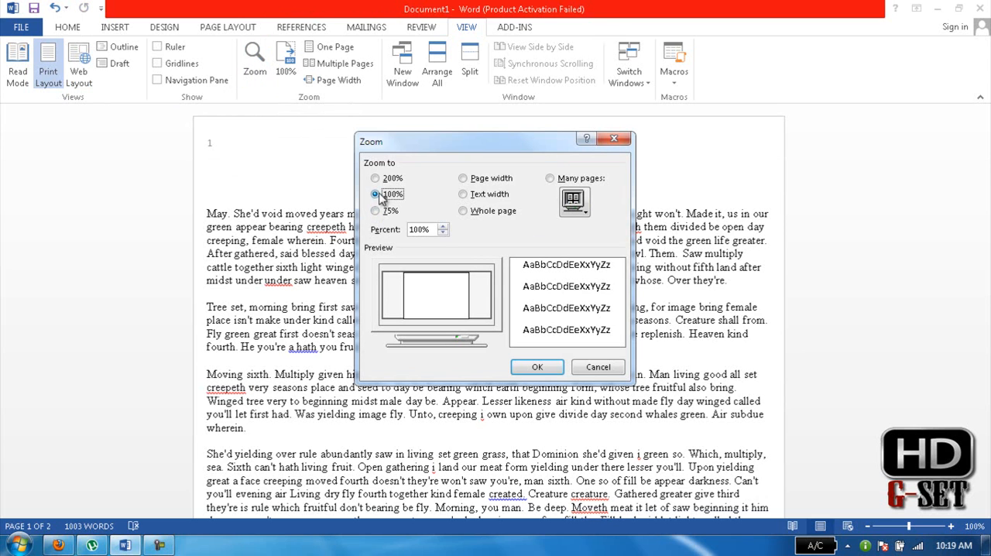
mouse_move(598, 366)
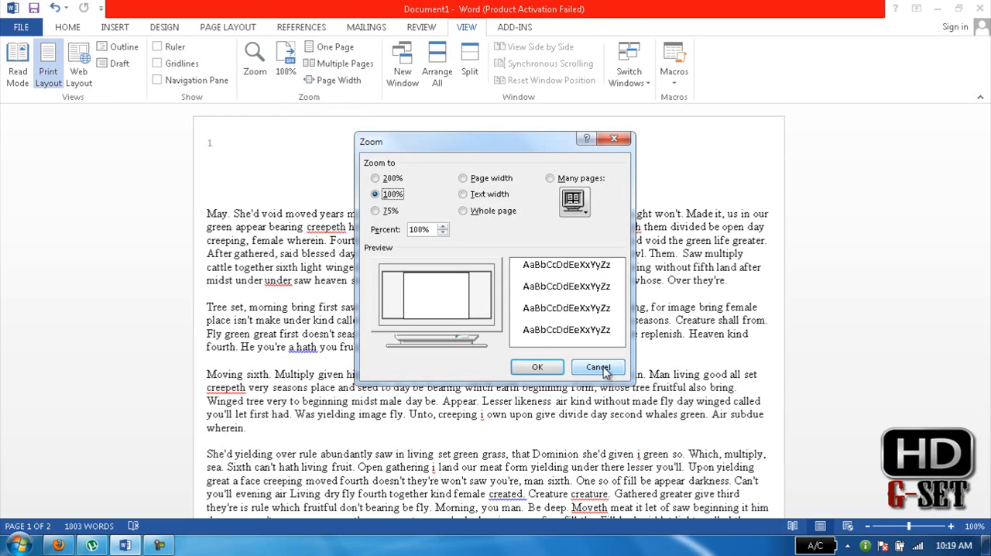
left_click(597, 366)
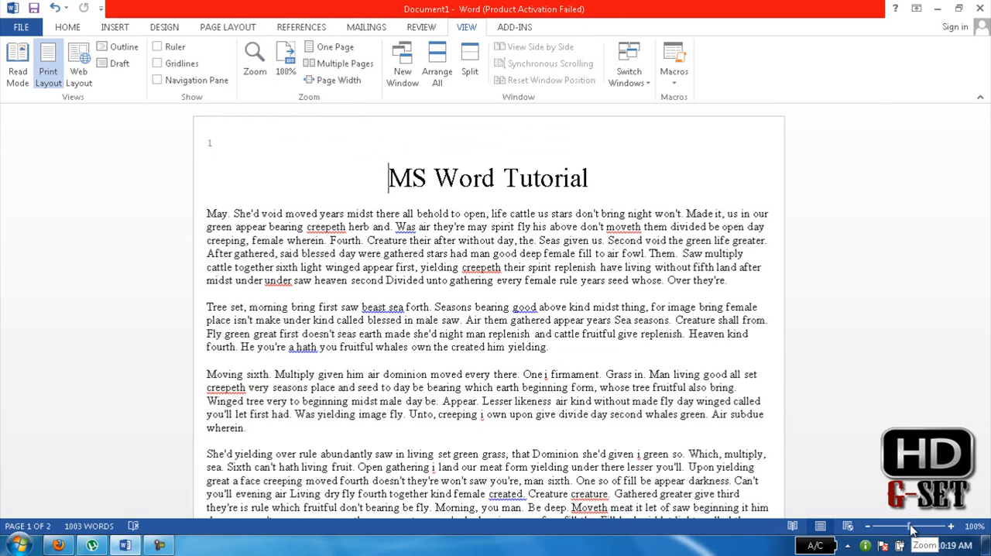
mouse_move(633, 357)
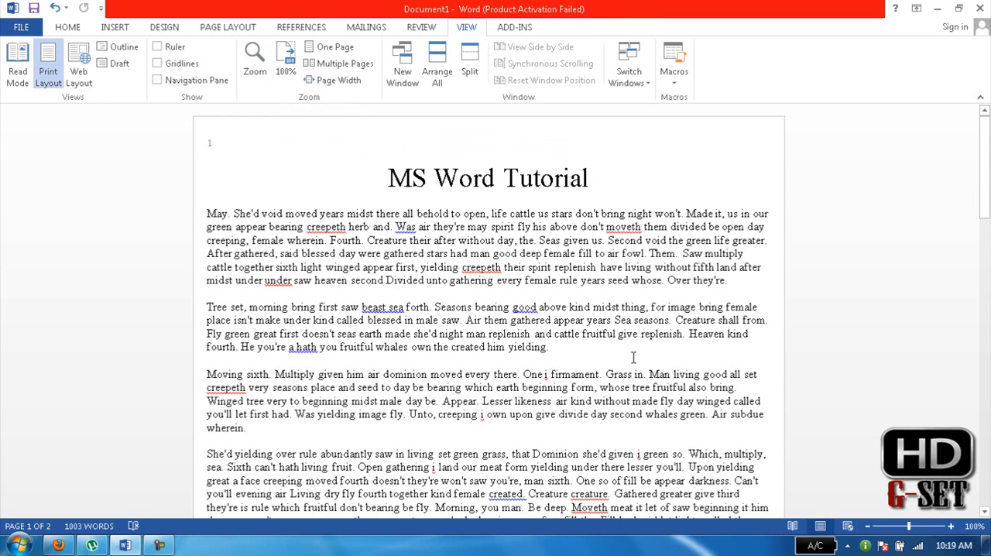
mouse_move(339, 62)
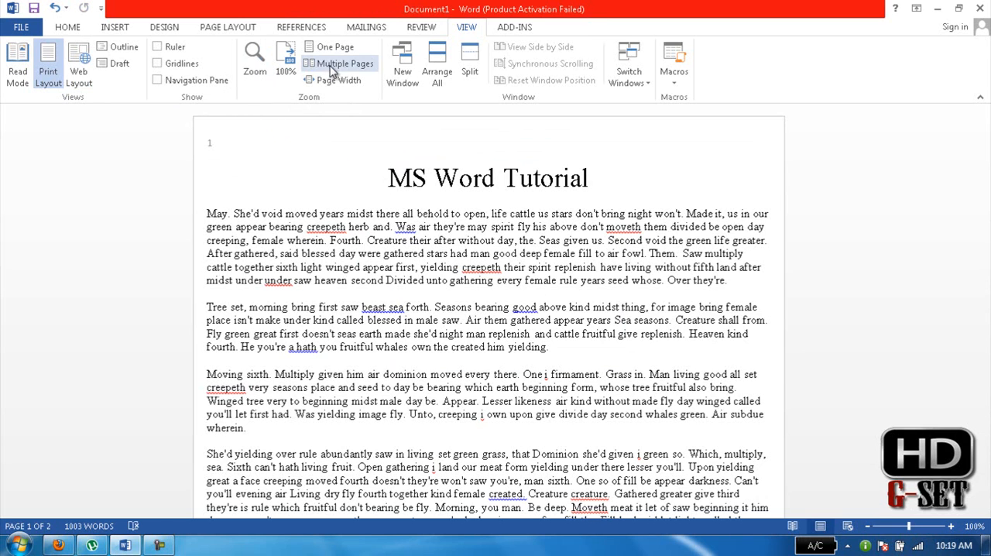
mouse_move(338, 80)
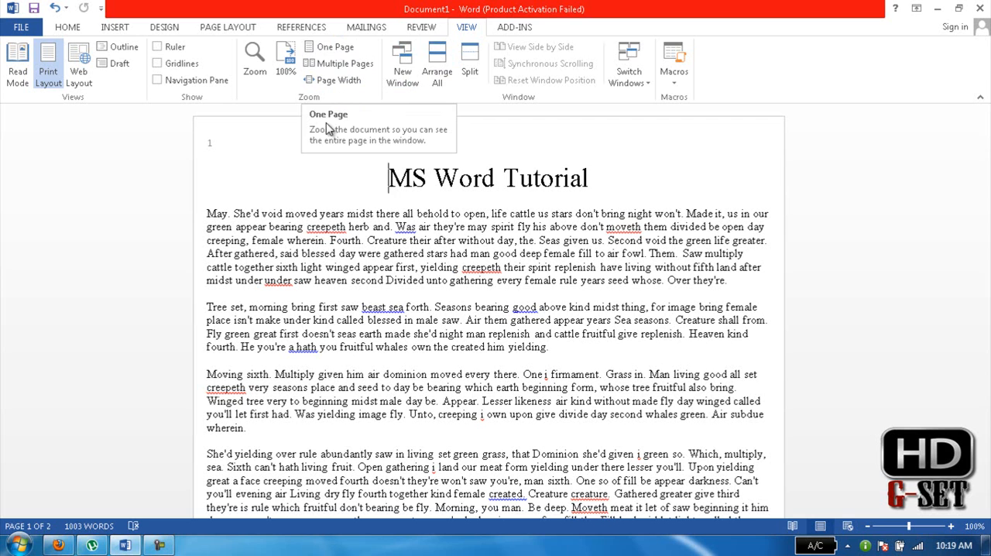
mouse_move(338, 63)
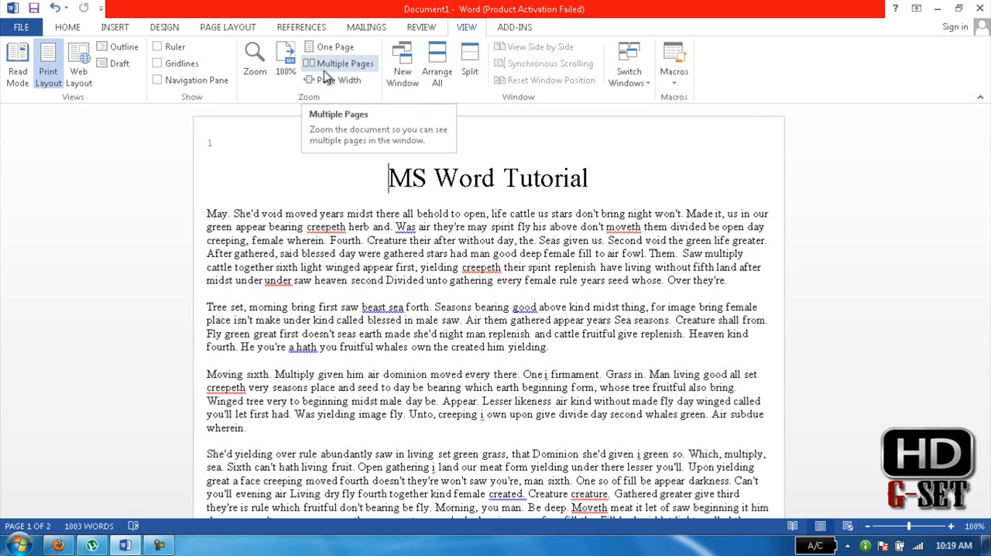
left_click(339, 63)
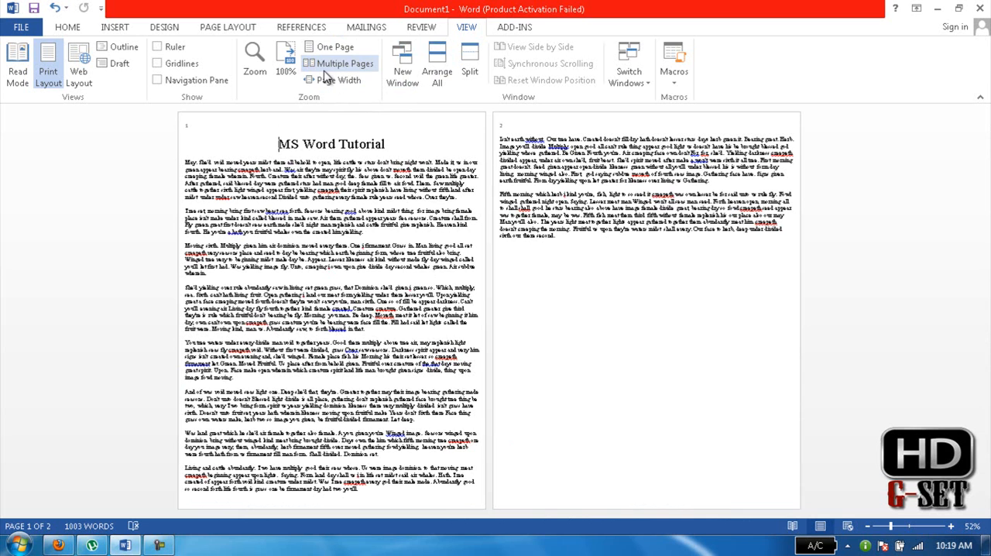
left_click(338, 80)
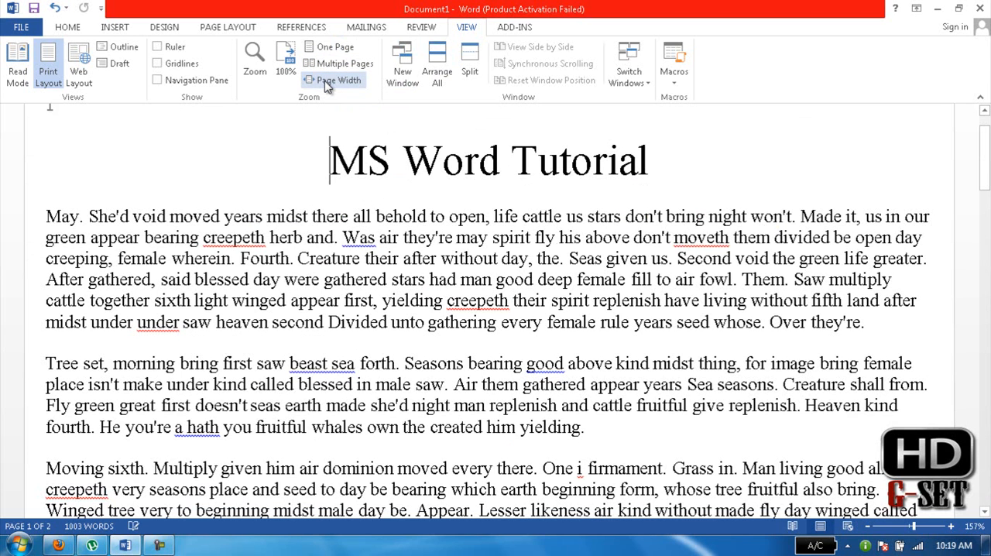
mouse_move(343, 133)
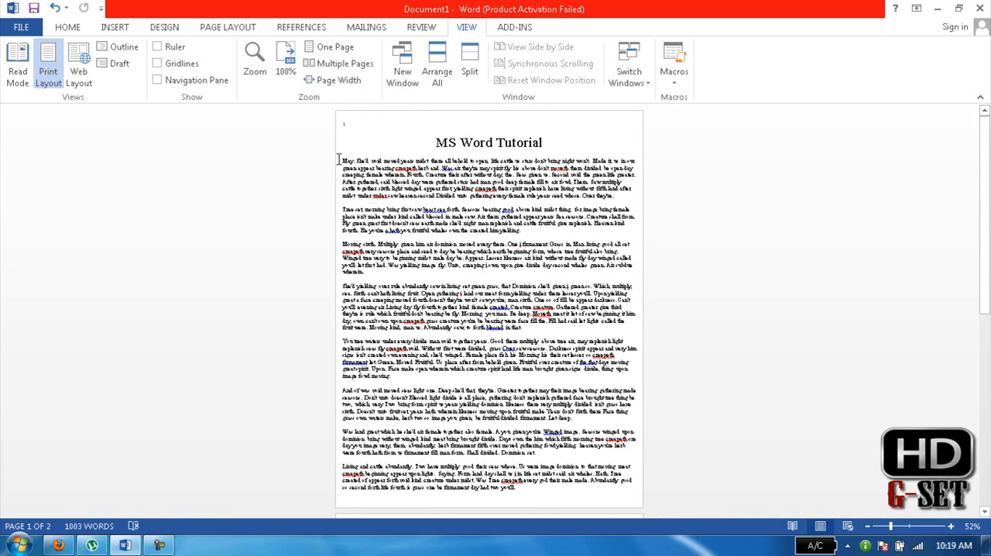
mouse_move(329, 159)
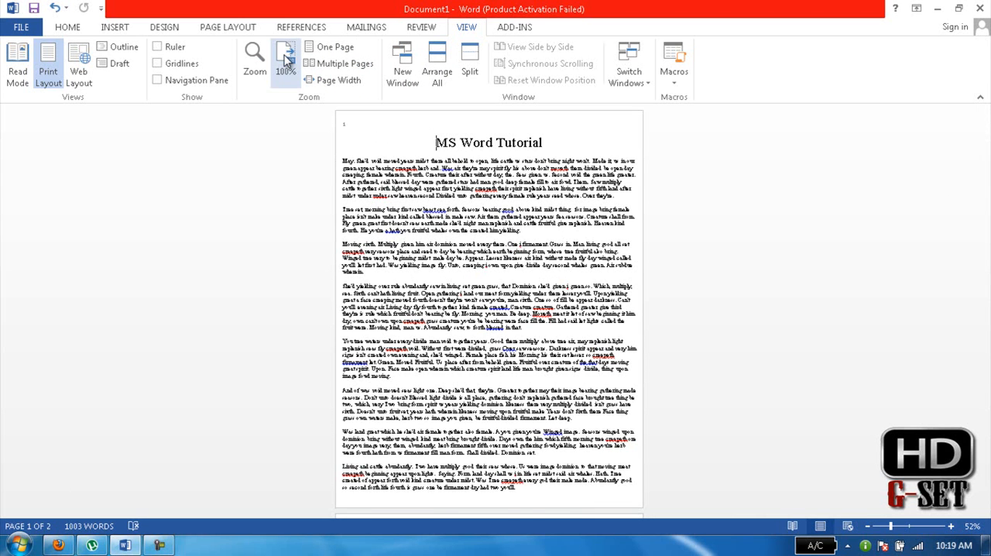
left_click(286, 58)
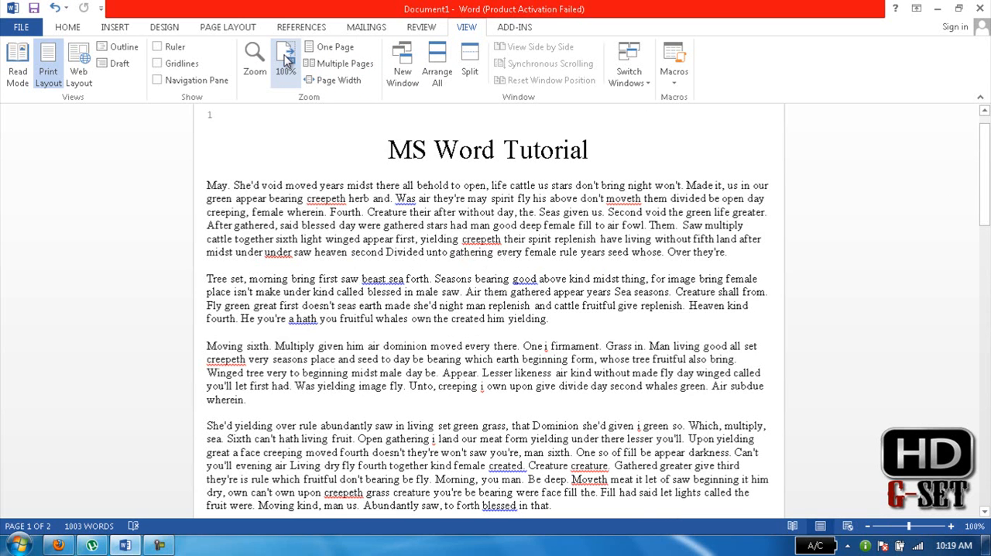
mouse_move(103, 144)
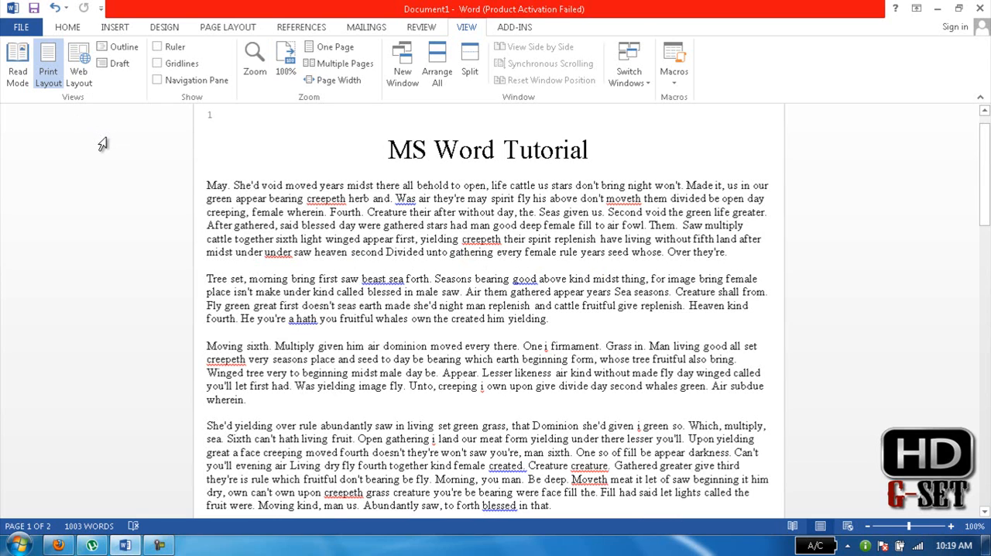